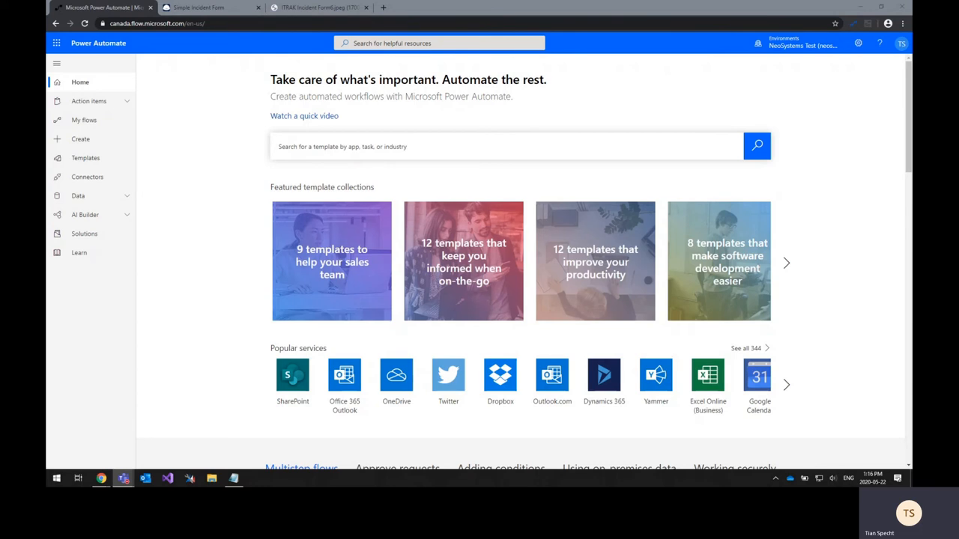
{"action": "mouse_move", "coordinate": [239, 10]}
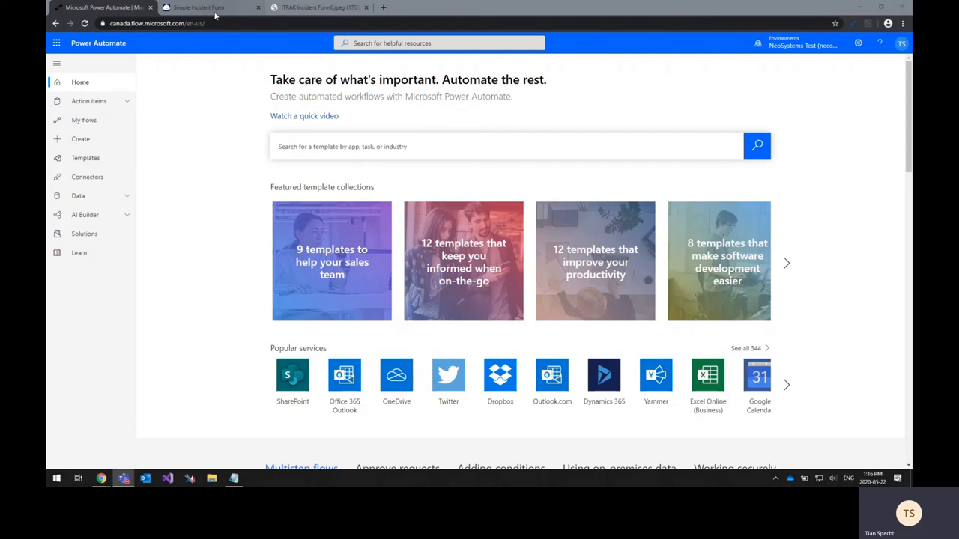
Bring the iTrak Simple Incident Form draft back into view
{"action": "left_click", "coordinate": [210, 7]}
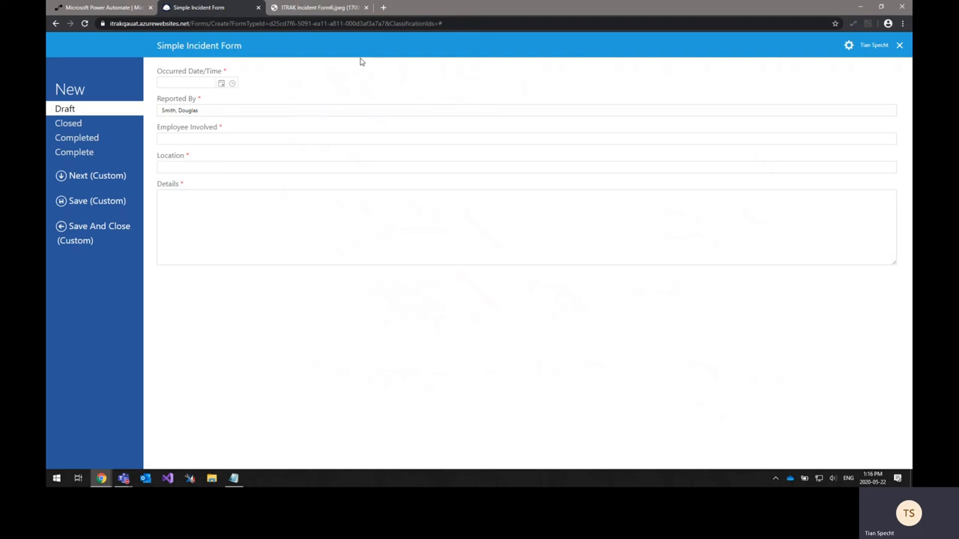
{"action": "mouse_move", "coordinate": [313, 87]}
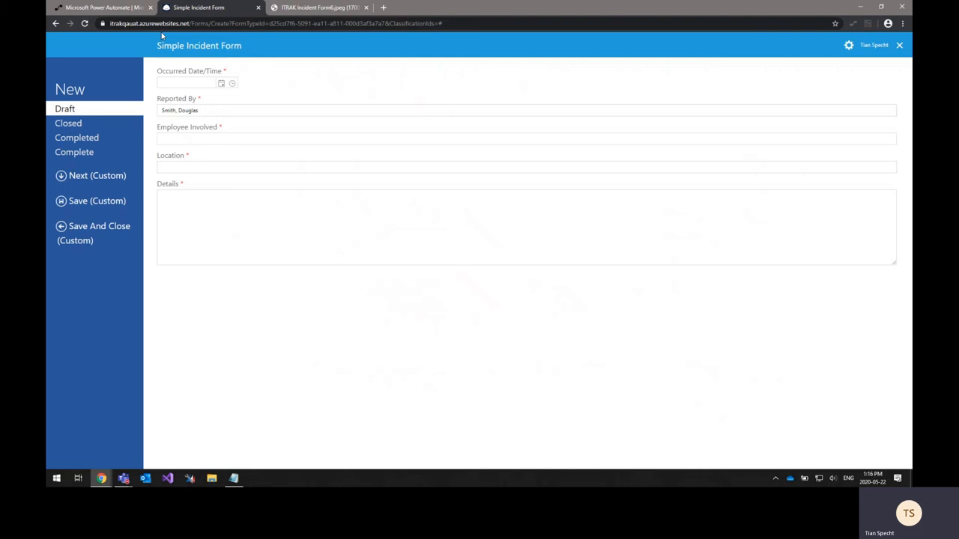
Return to Power Automate and go to the AI Builder section
{"action": "left_click", "coordinate": [105, 7]}
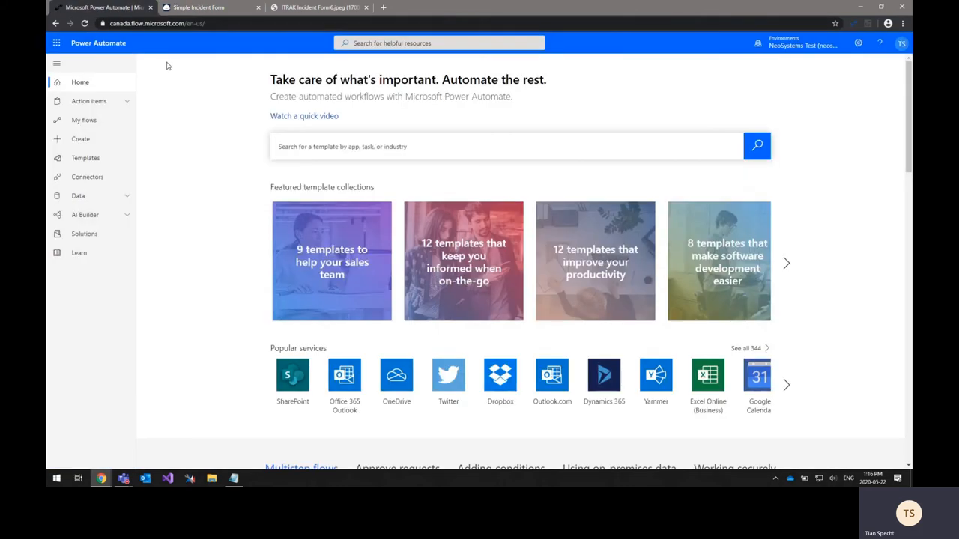
{"action": "mouse_move", "coordinate": [200, 219]}
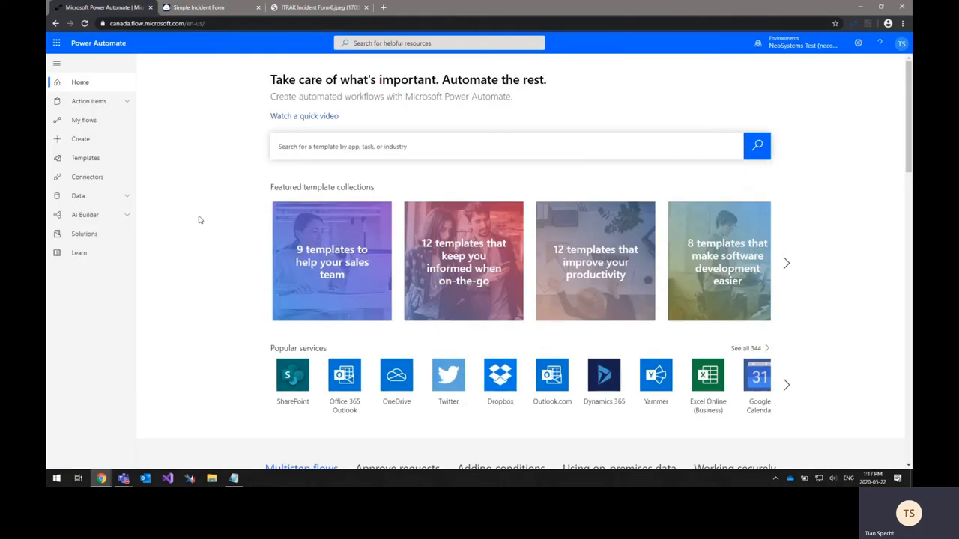
{"action": "left_click", "coordinate": [84, 215]}
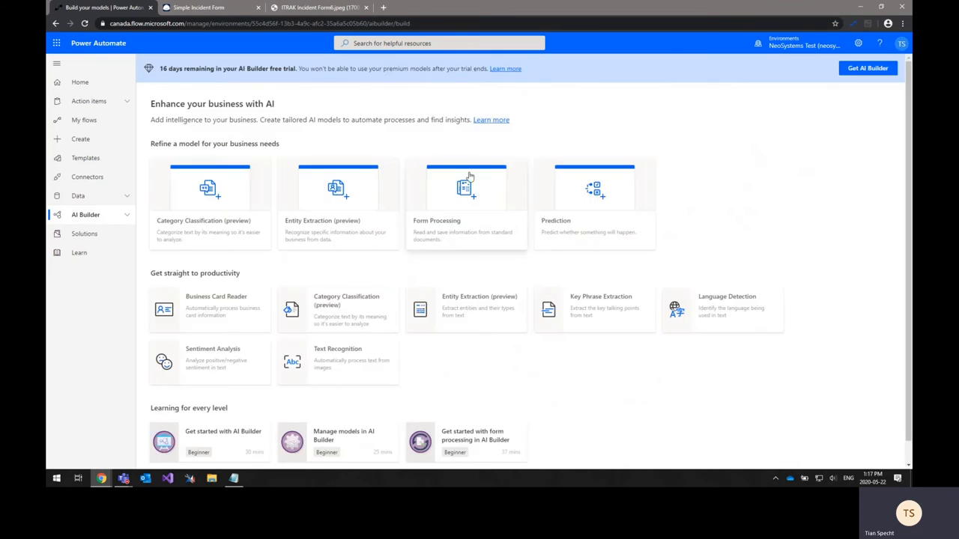
{"action": "mouse_move", "coordinate": [481, 178]}
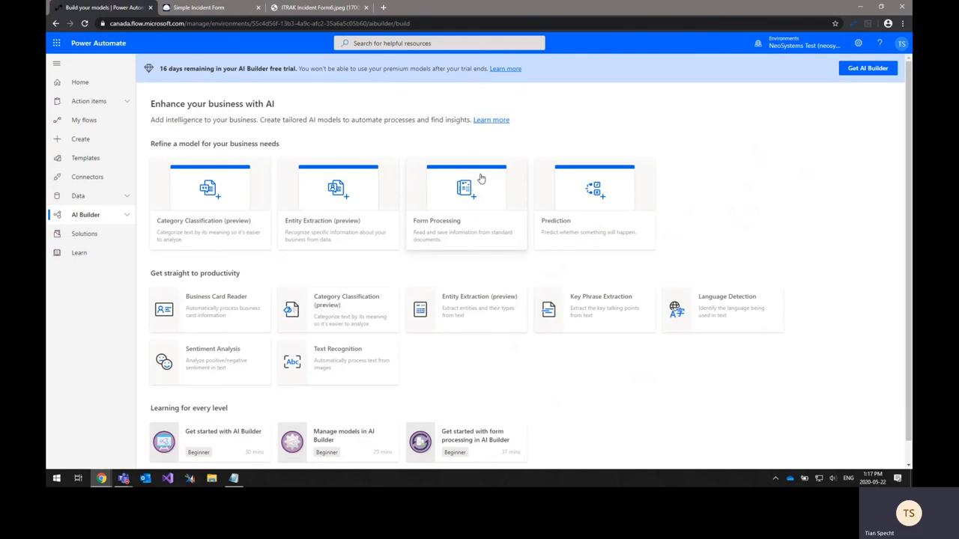
{"action": "mouse_move", "coordinate": [341, 215]}
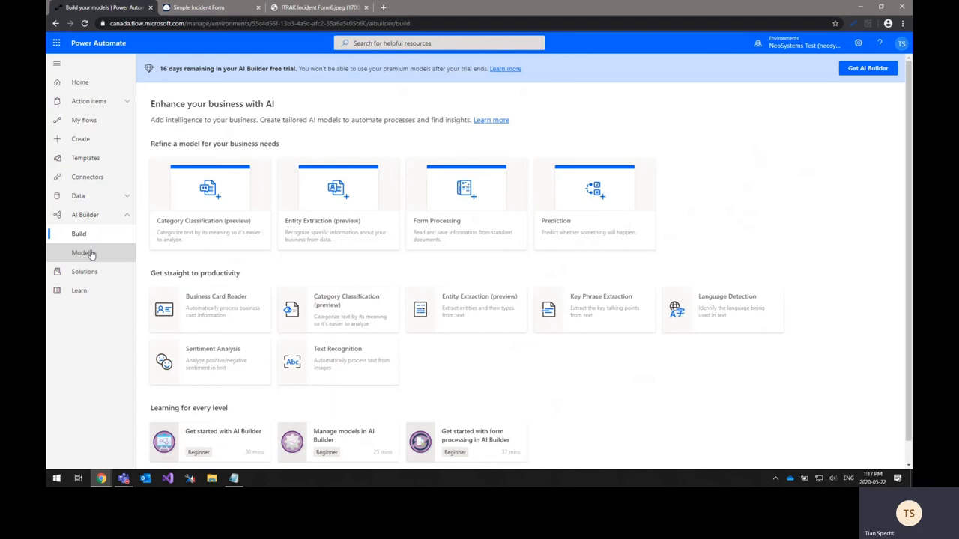
Open the Simple Incident Form model from the AI Builder Models list
{"action": "left_click", "coordinate": [82, 253]}
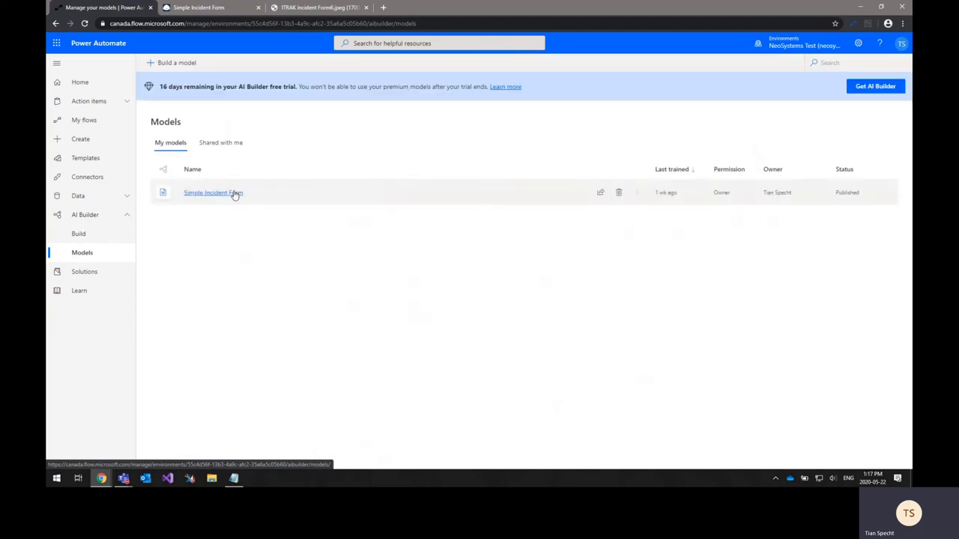
{"action": "left_click", "coordinate": [213, 193]}
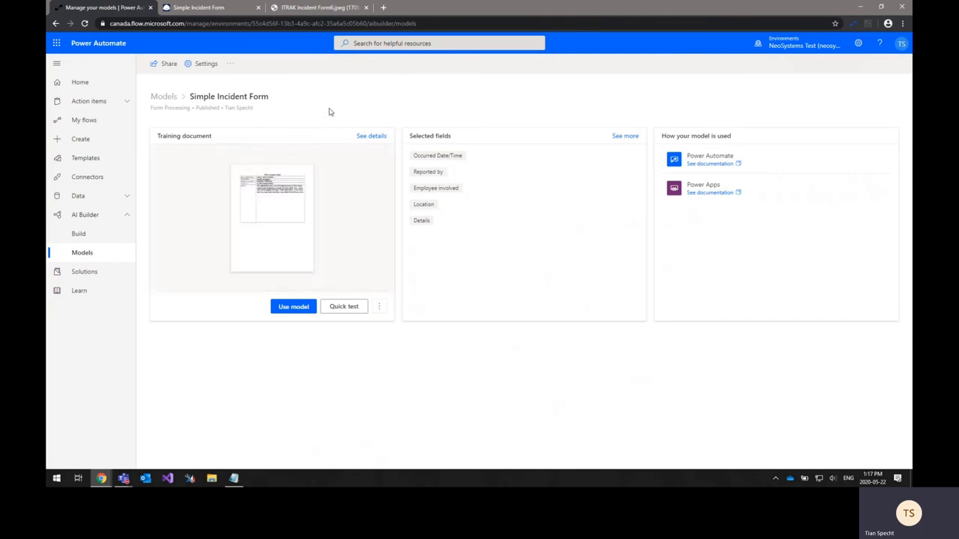
{"action": "mouse_move", "coordinate": [389, 347]}
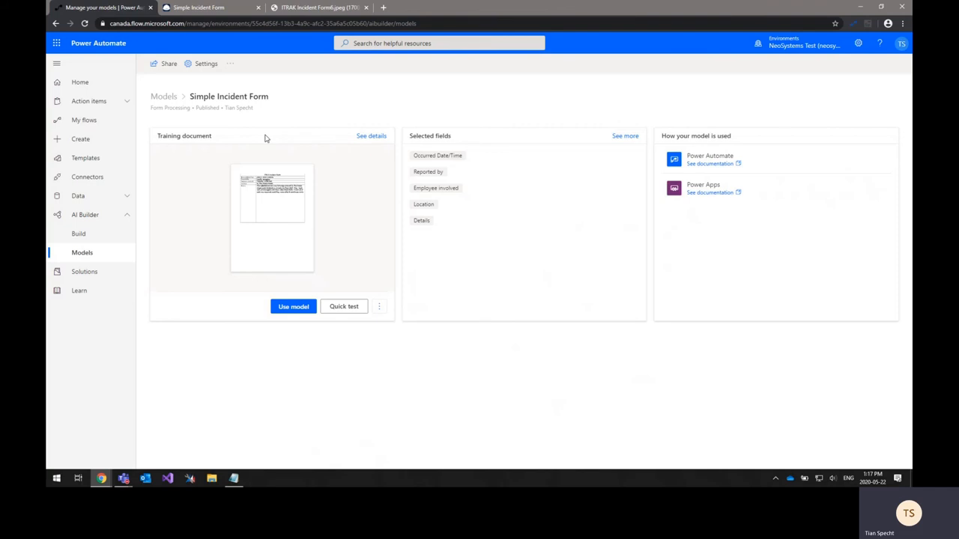
{"action": "mouse_move", "coordinate": [251, 232]}
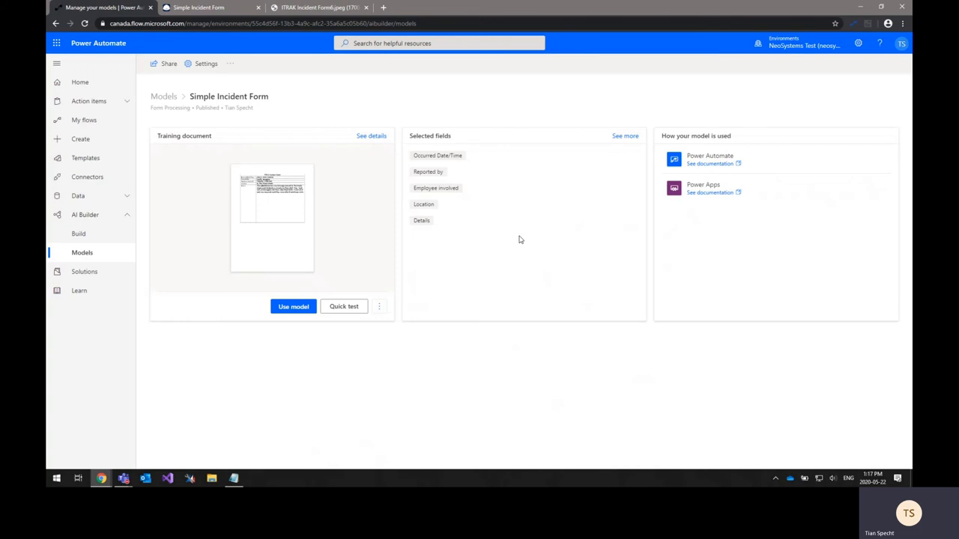
{"action": "mouse_move", "coordinate": [538, 161]}
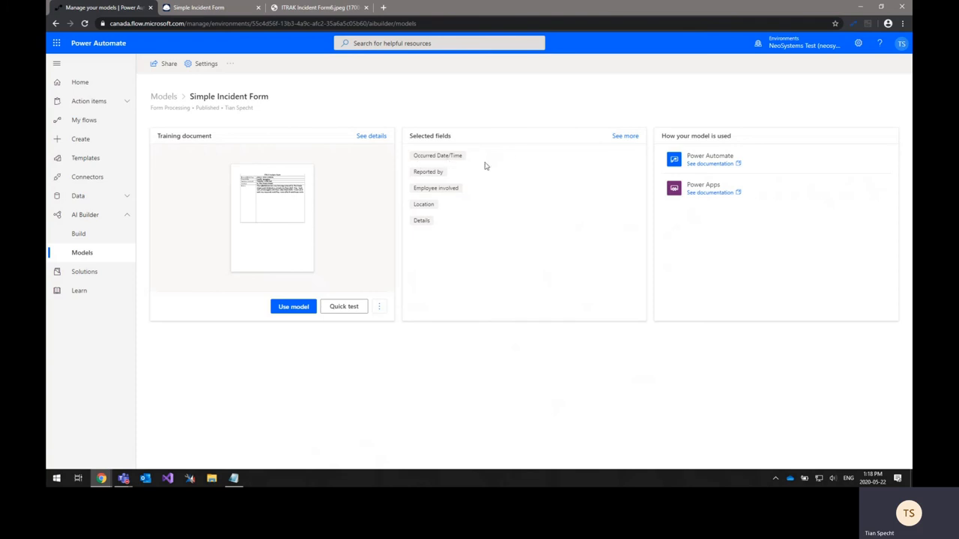
{"action": "mouse_move", "coordinate": [491, 198]}
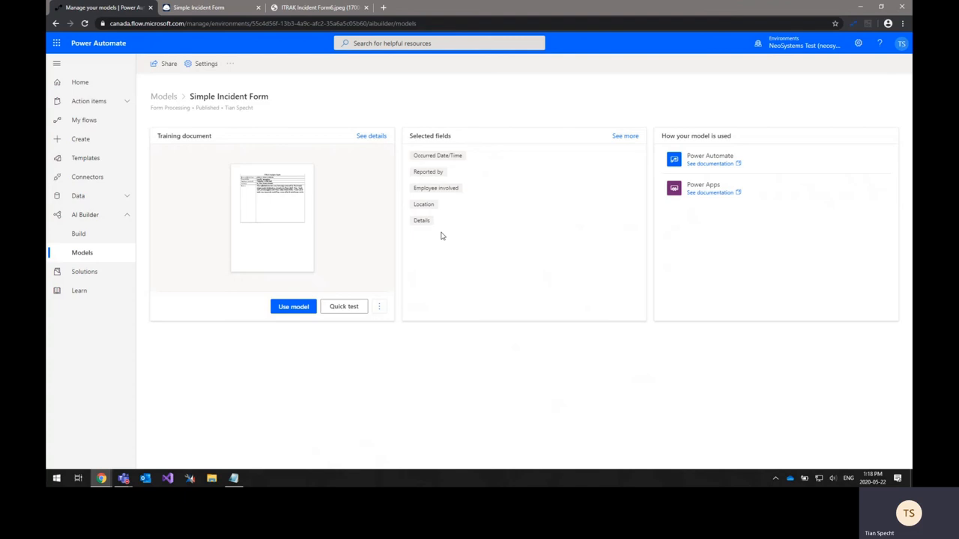
{"action": "mouse_move", "coordinate": [449, 220]}
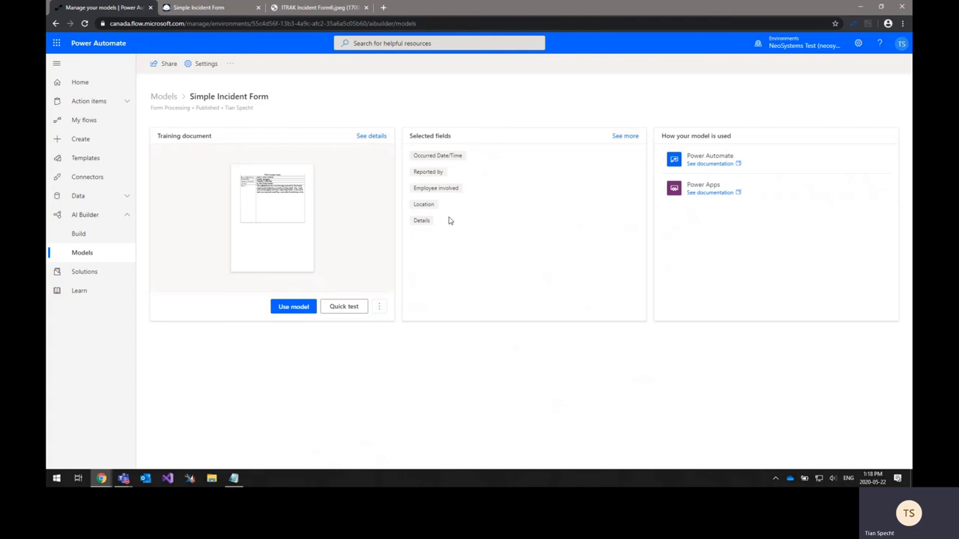
{"action": "mouse_move", "coordinate": [453, 220]}
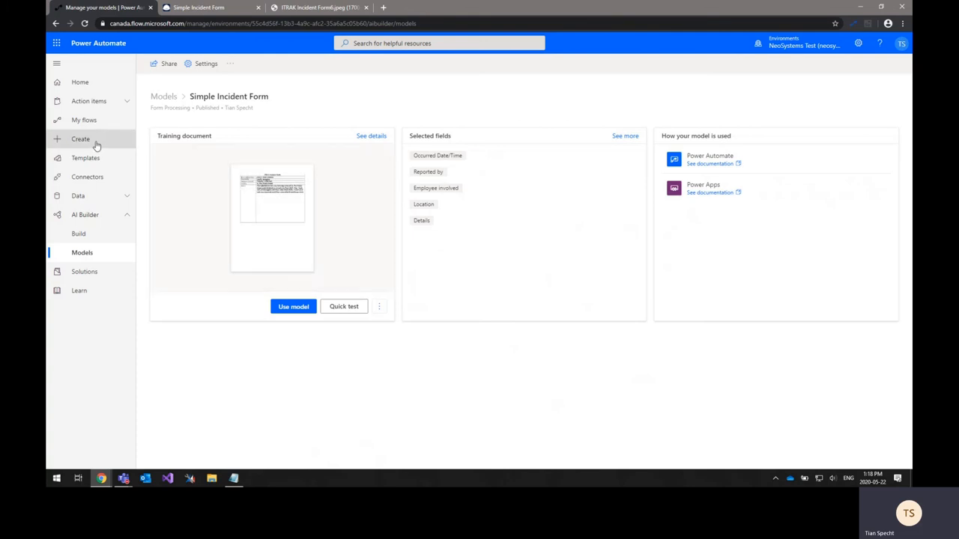
{"action": "mouse_move", "coordinate": [84, 119]}
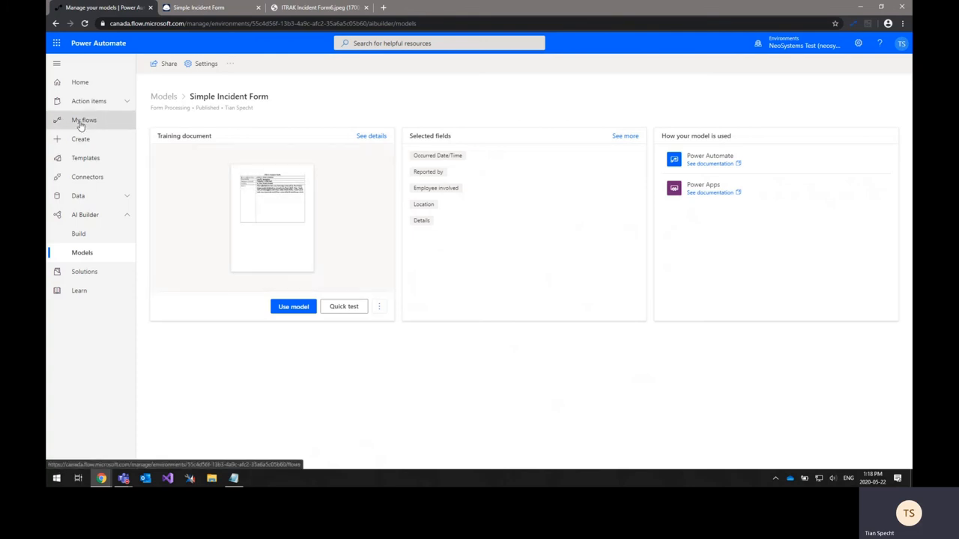
Open the ITRAK Portal Simple Incident Form flow from My flows' UI flows list
{"action": "left_click", "coordinate": [84, 120]}
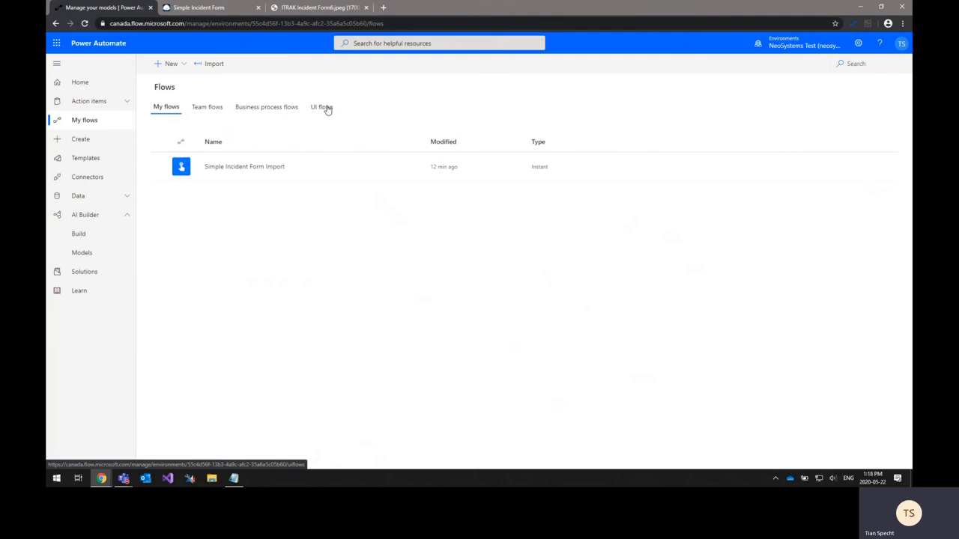
{"action": "left_click", "coordinate": [321, 106]}
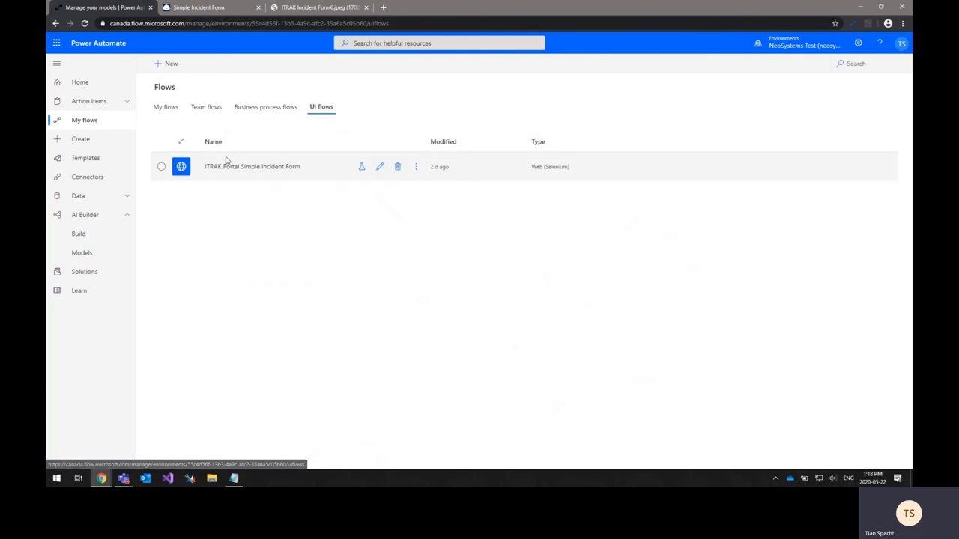
{"action": "left_click", "coordinate": [253, 166]}
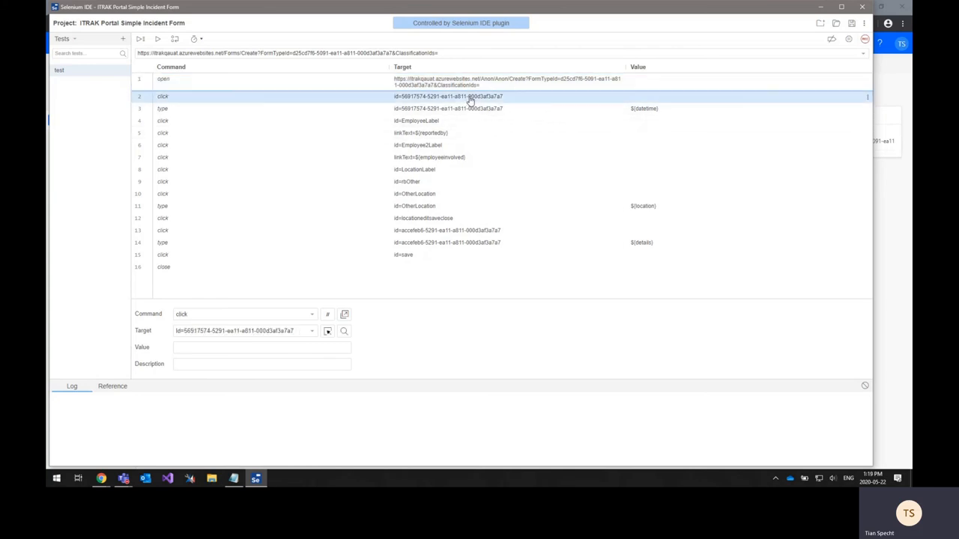
Inspect the recorded step that types the ${datetime} value
{"action": "left_click", "coordinate": [299, 109]}
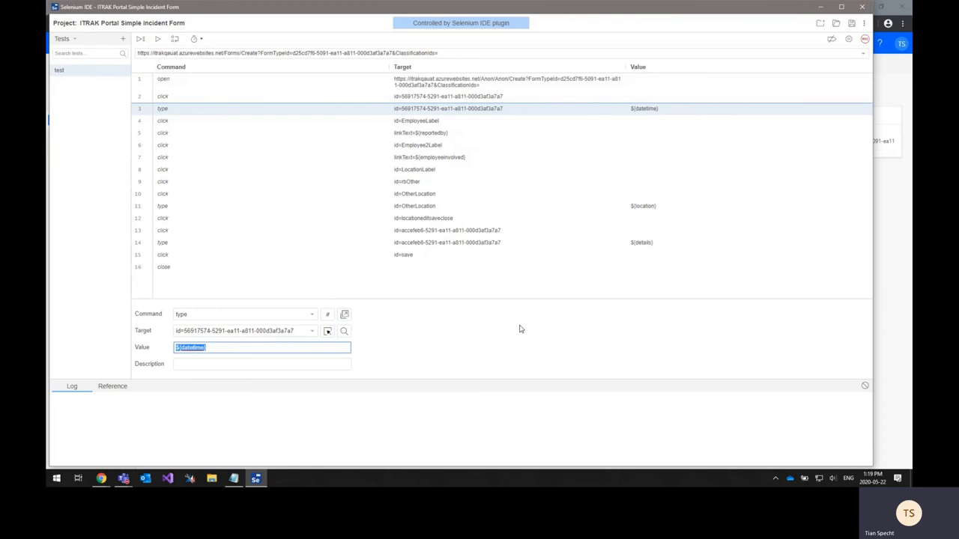
{"action": "mouse_move", "coordinate": [600, 232]}
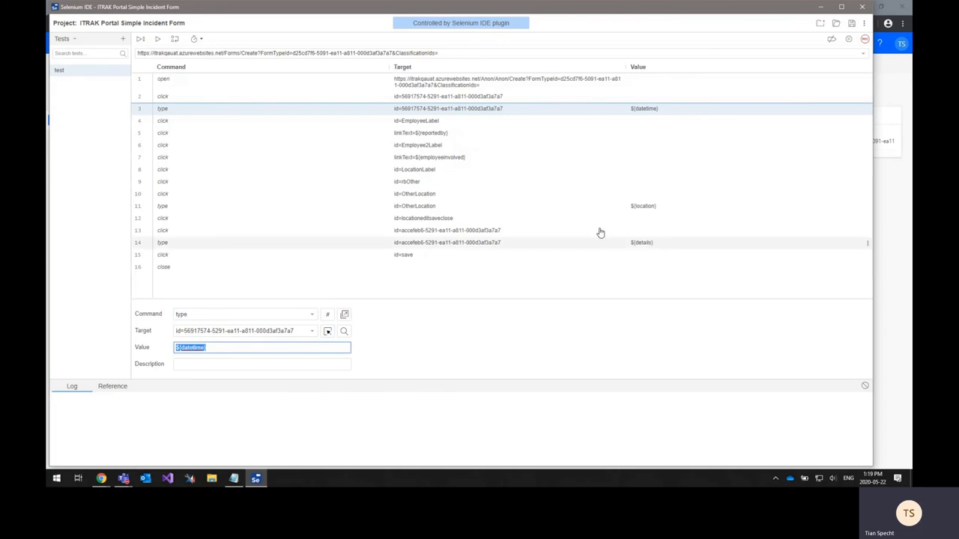
Review the employee label and location steps, then close Selenium IDE
{"action": "left_click", "coordinate": [162, 121]}
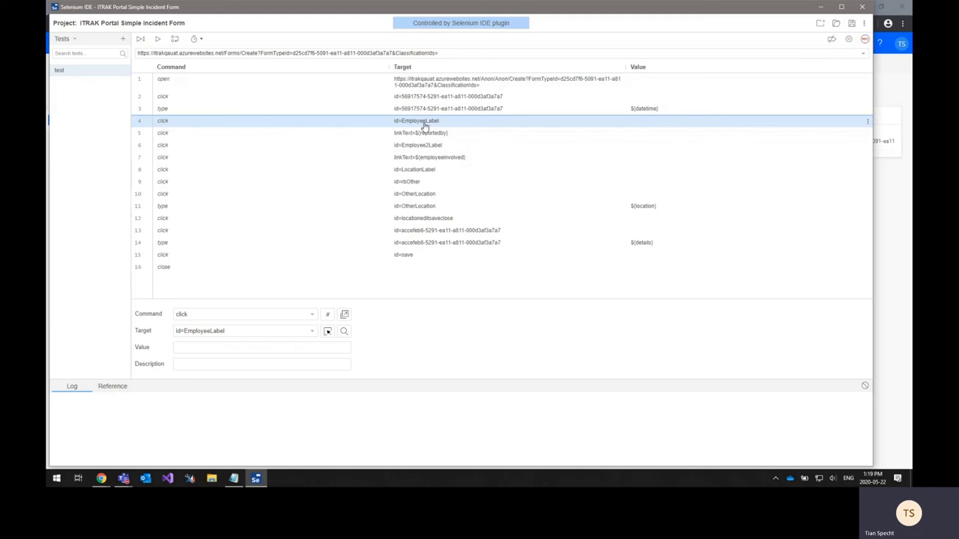
{"action": "left_click", "coordinate": [439, 132]}
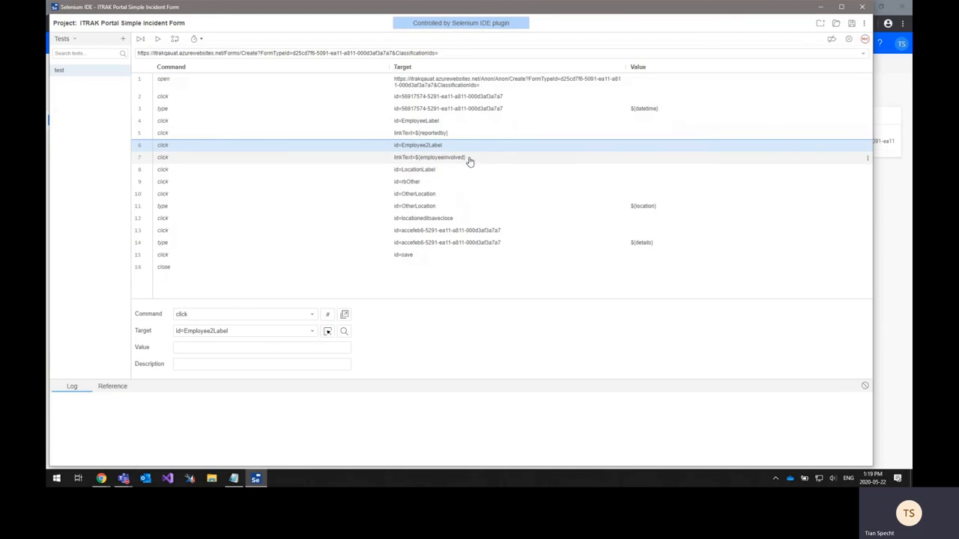
{"action": "left_click", "coordinate": [413, 169]}
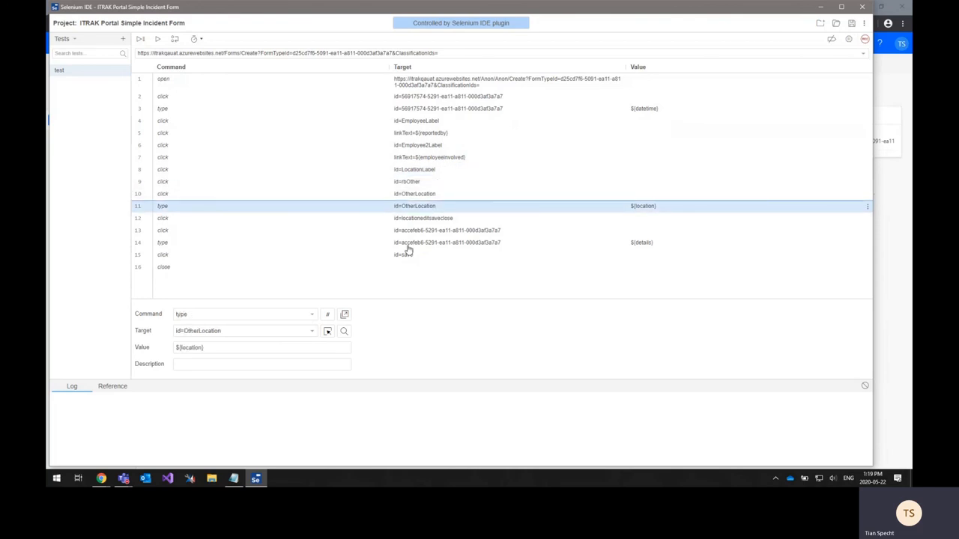
{"action": "mouse_move", "coordinate": [343, 331]}
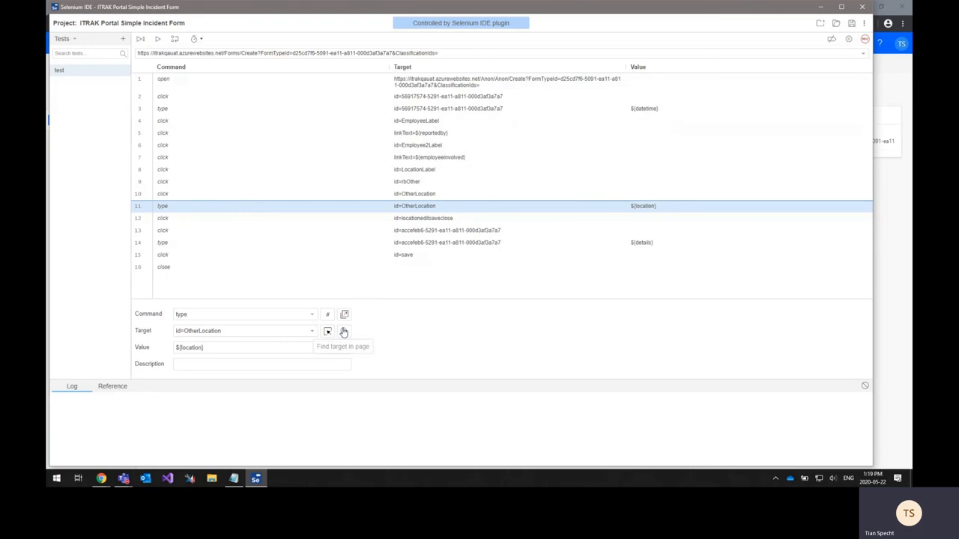
{"action": "left_click", "coordinate": [440, 218]}
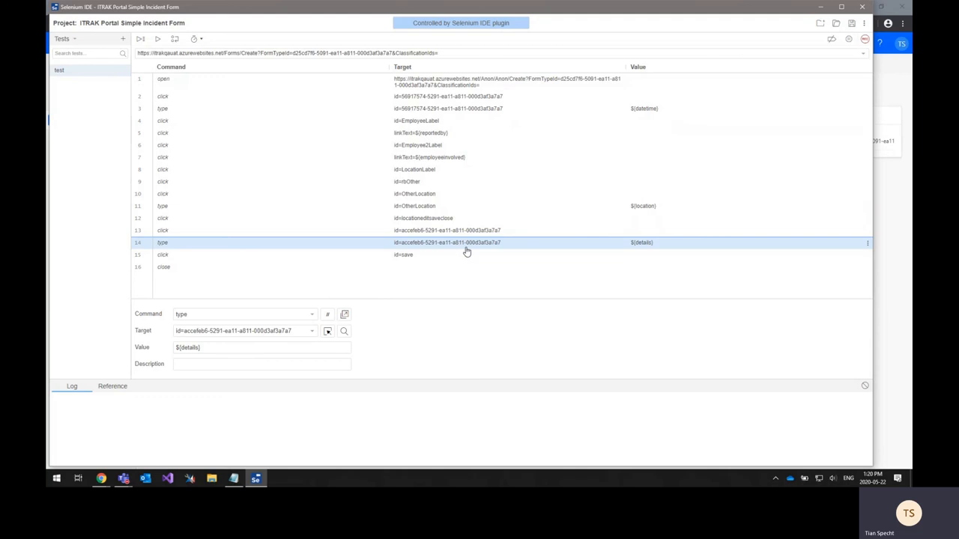
{"action": "mouse_move", "coordinate": [573, 292]}
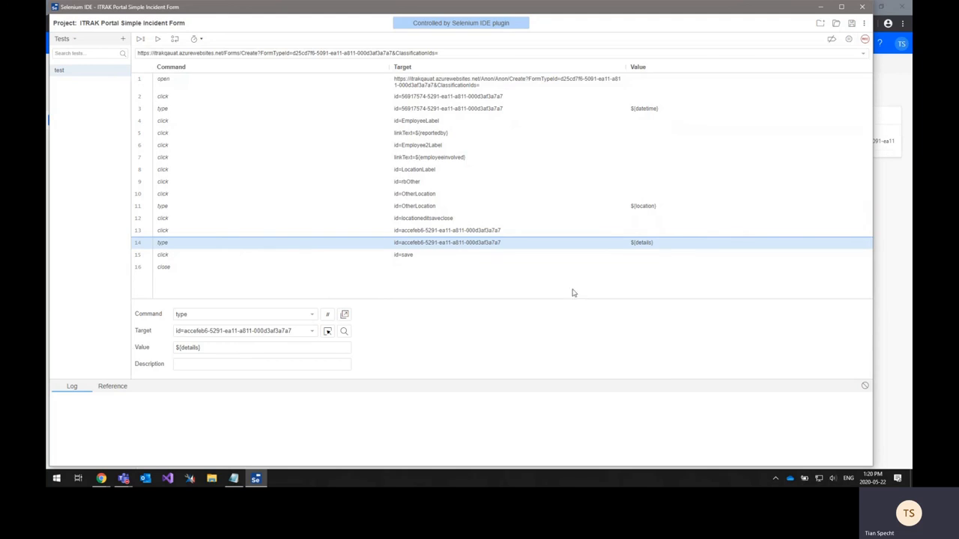
{"action": "mouse_move", "coordinate": [537, 288]}
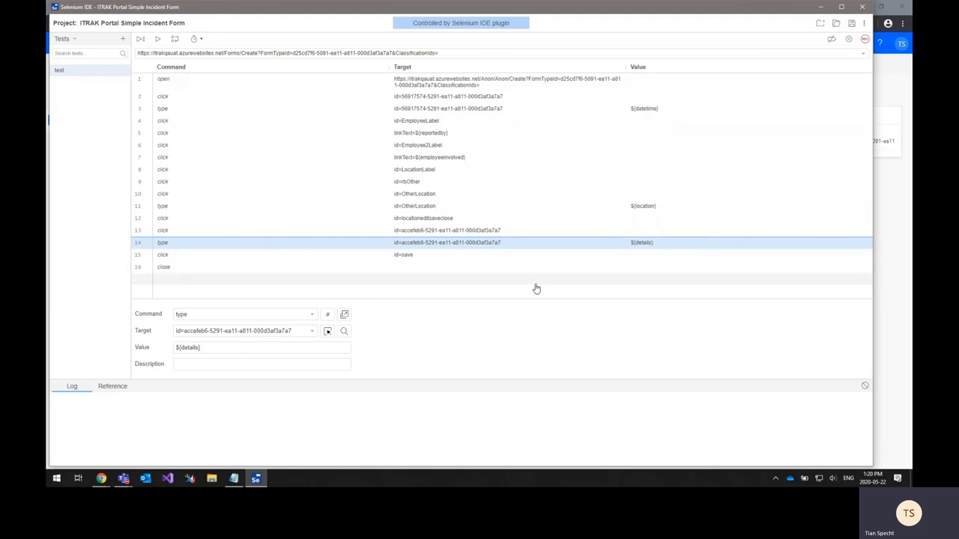
{"action": "left_click", "coordinate": [405, 255]}
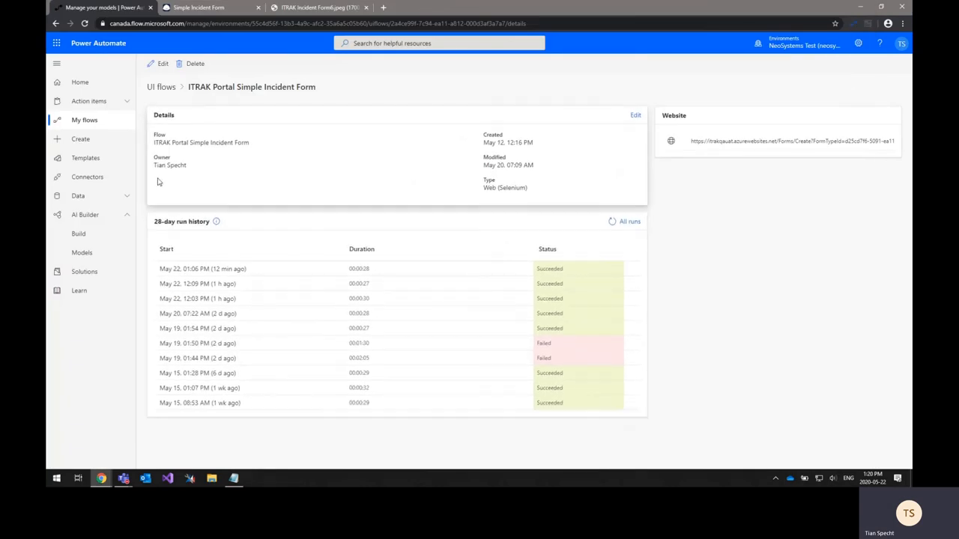
Open the Simple Incident Form Import flow from My flows
{"action": "left_click", "coordinate": [85, 119]}
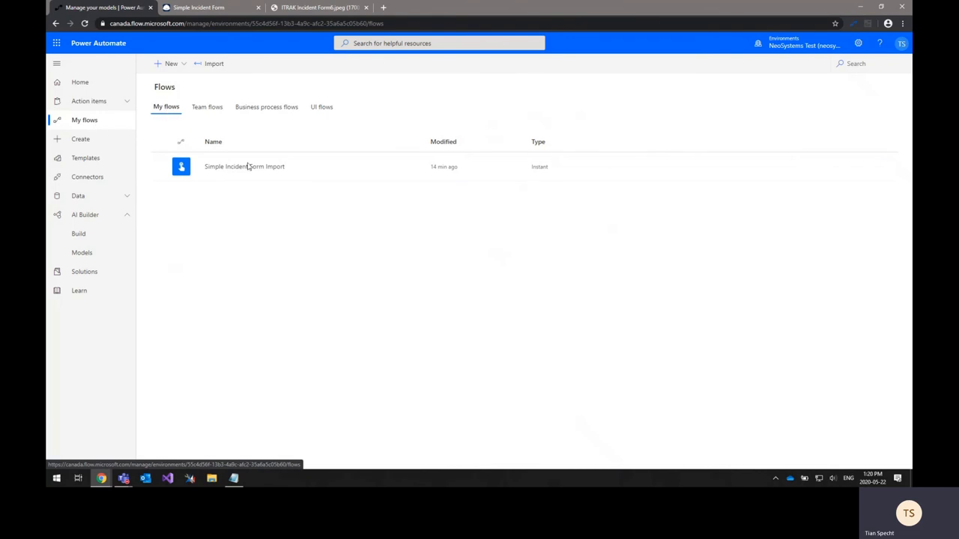
{"action": "mouse_move", "coordinate": [265, 171]}
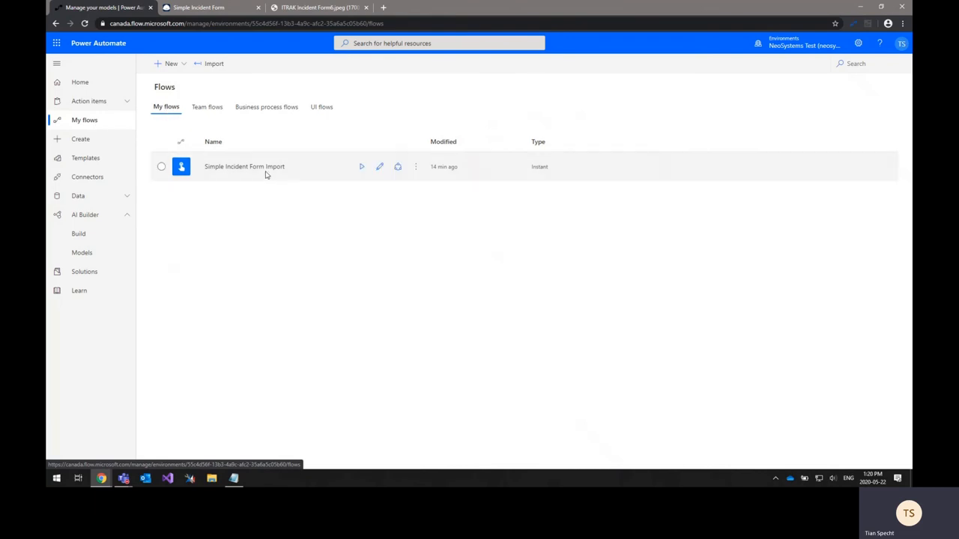
{"action": "left_click", "coordinate": [244, 167]}
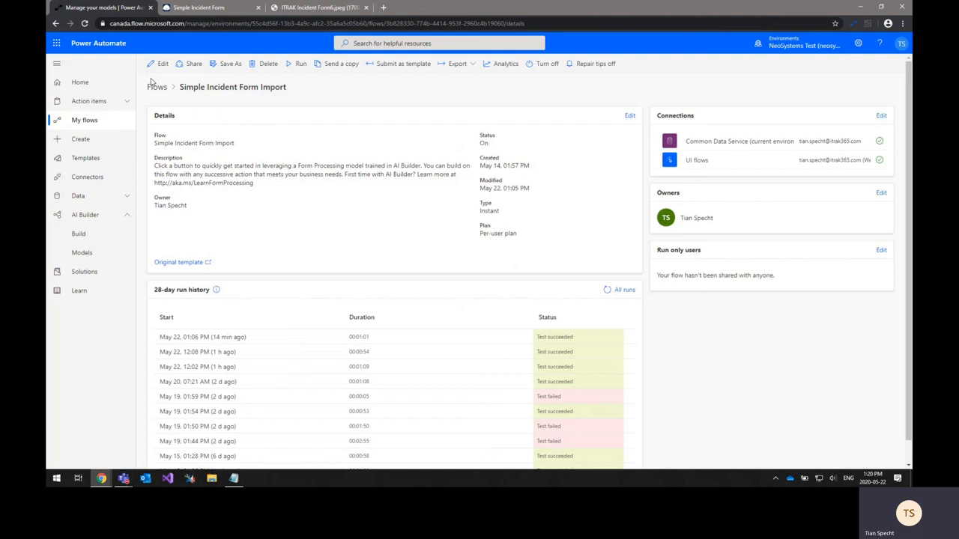
Open the Simple Incident Form Import flow in the designer via Edit
{"action": "left_click", "coordinate": [163, 63]}
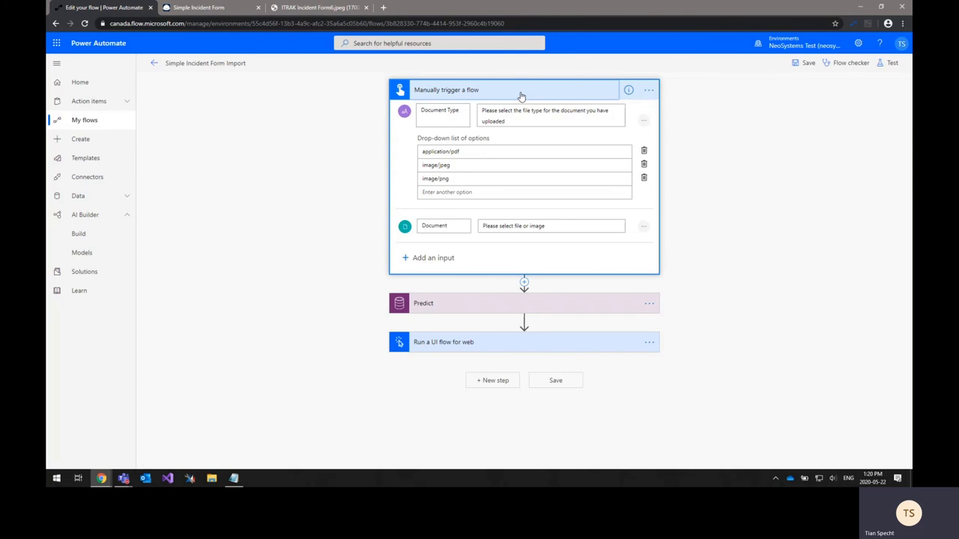
{"action": "mouse_move", "coordinate": [521, 97]}
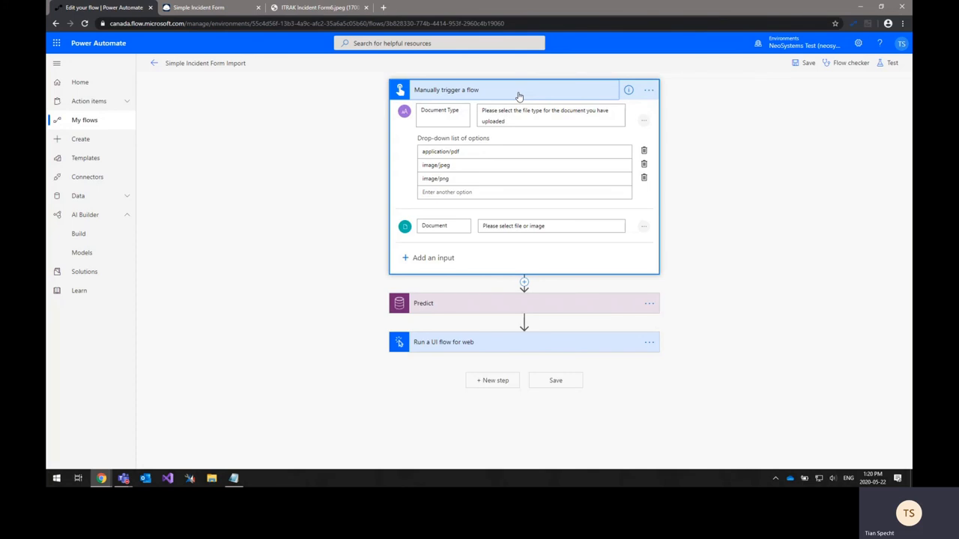
Collapse the Manually trigger a flow card
{"action": "left_click", "coordinate": [520, 89]}
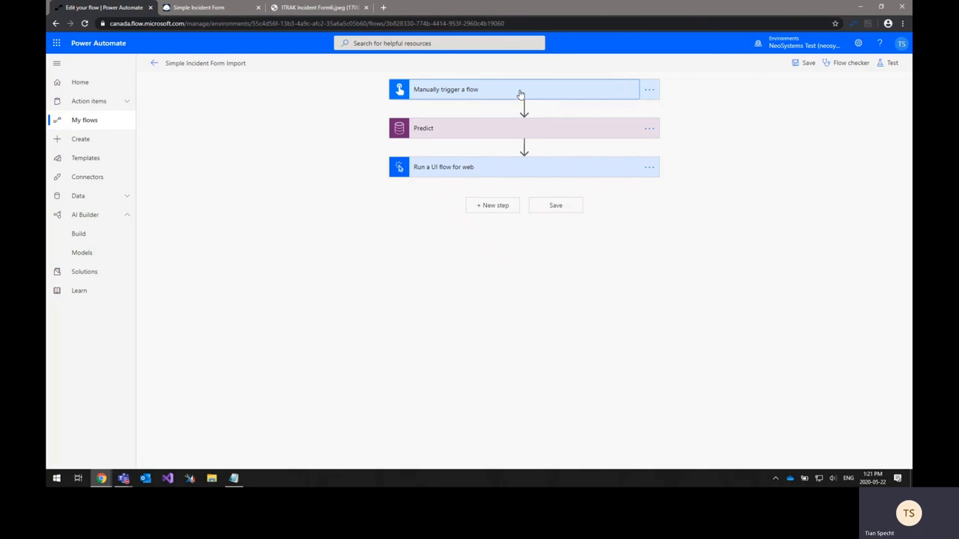
{"action": "mouse_move", "coordinate": [596, 132]}
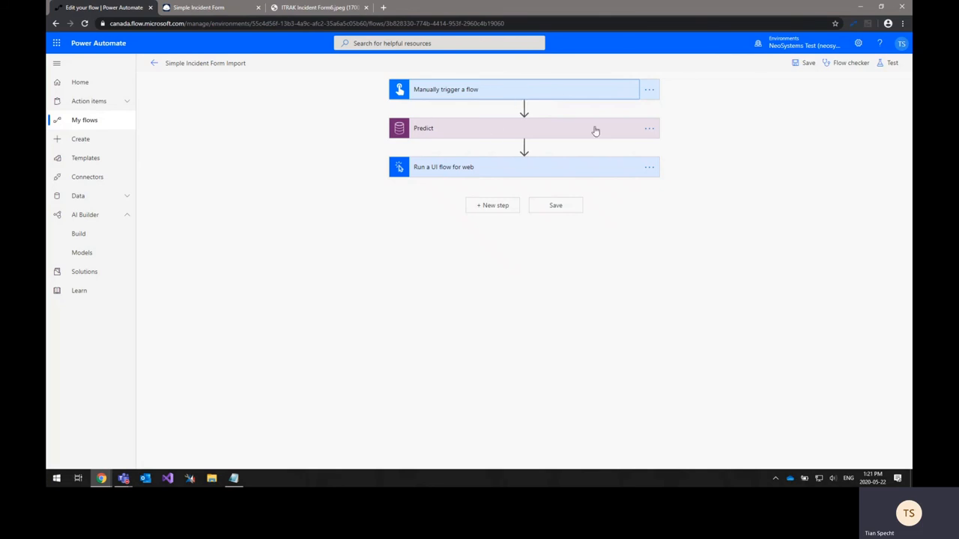
Expand the Predict step to view its Simple Incident Form model, Document Type and Document inputs
{"action": "left_click", "coordinate": [525, 128]}
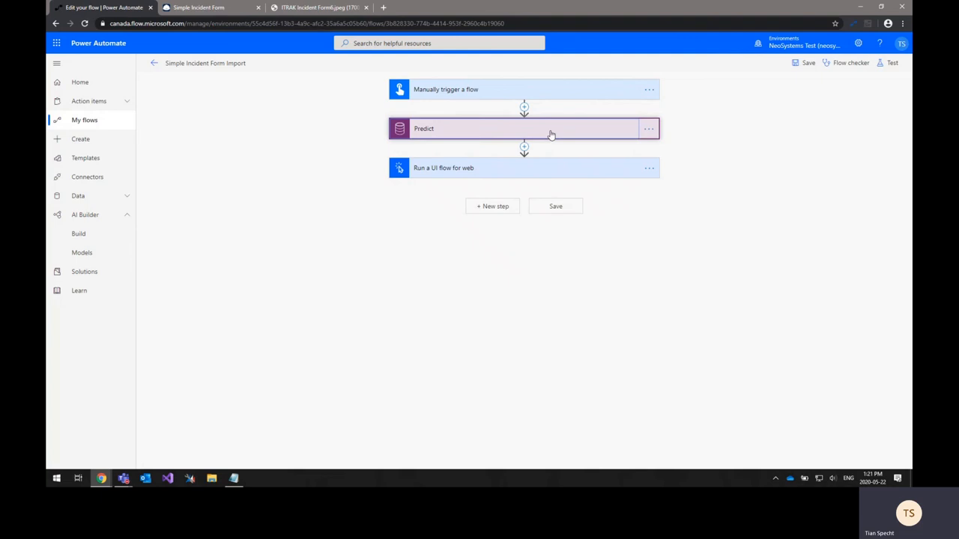
{"action": "left_click", "coordinate": [523, 128]}
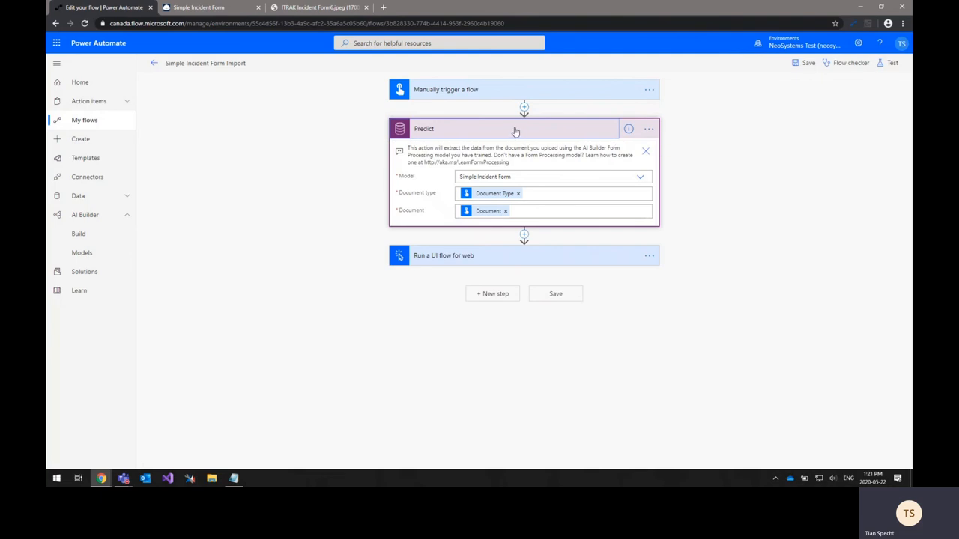
{"action": "mouse_move", "coordinate": [626, 174]}
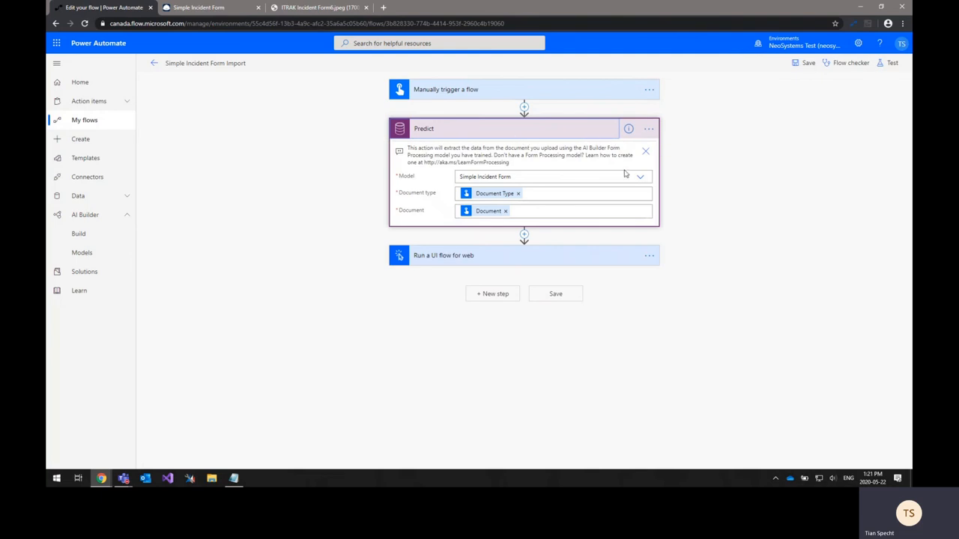
{"action": "left_click", "coordinate": [640, 177]}
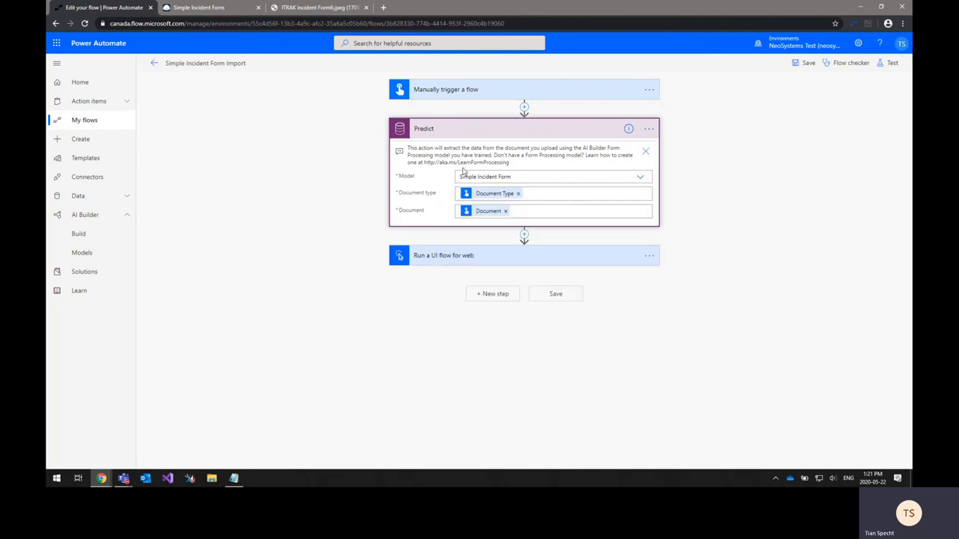
{"action": "mouse_move", "coordinate": [569, 97]}
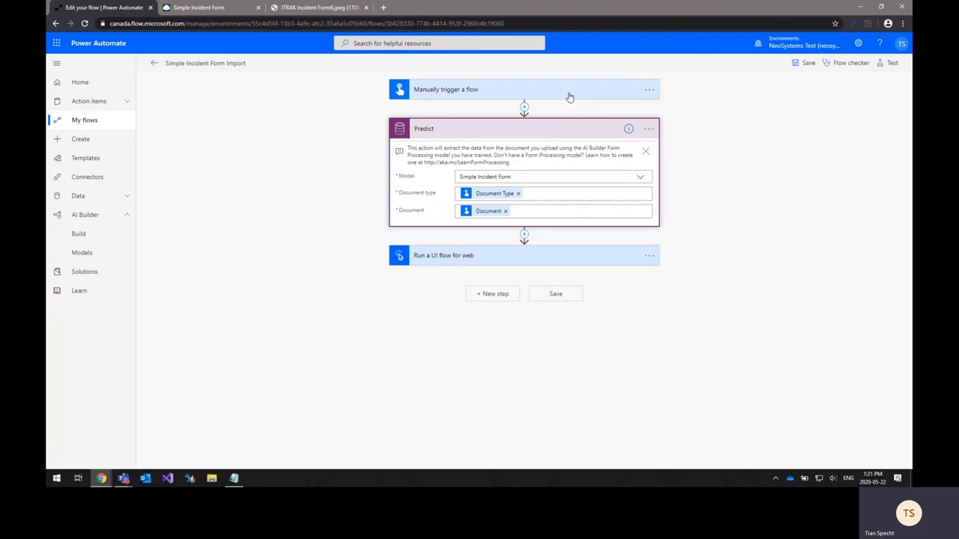
{"action": "mouse_move", "coordinate": [567, 98]}
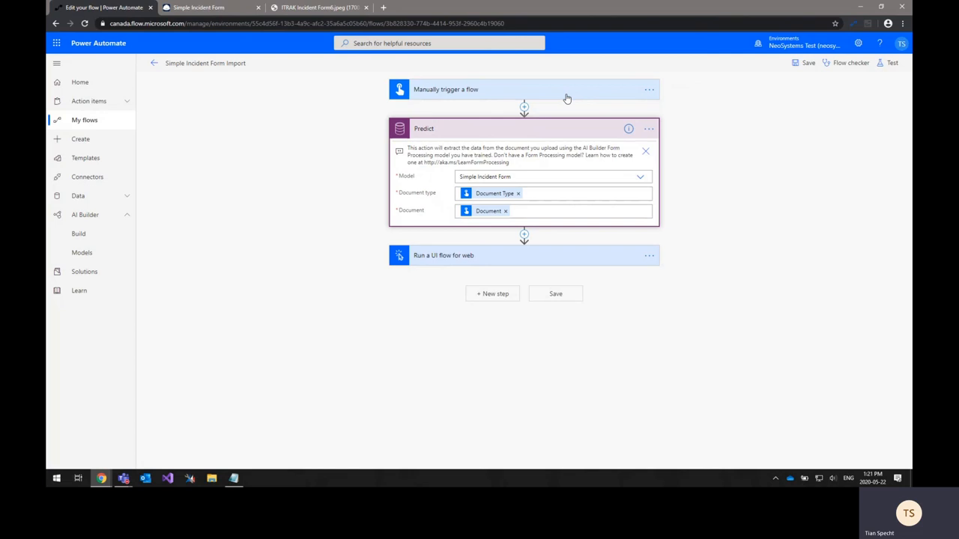
{"action": "mouse_move", "coordinate": [569, 98]}
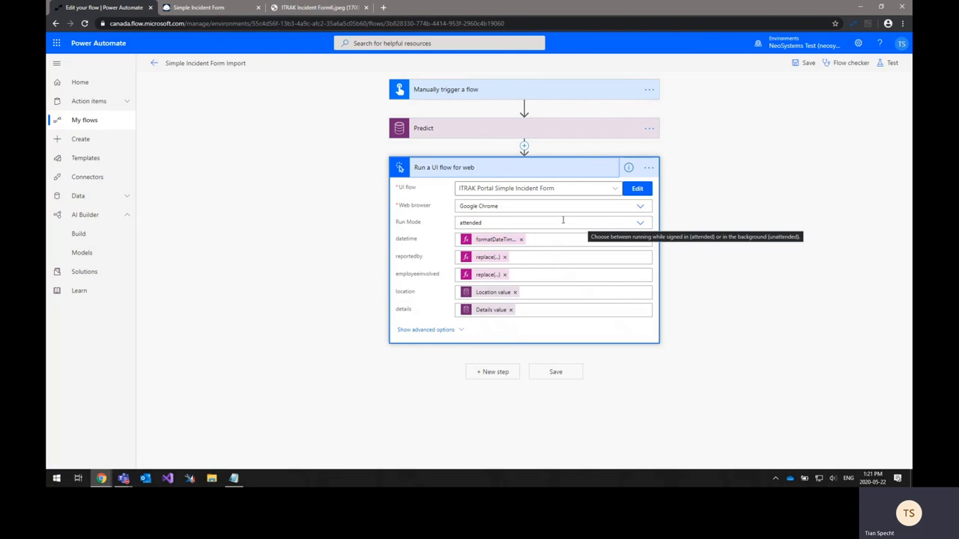
{"action": "mouse_move", "coordinate": [627, 184]}
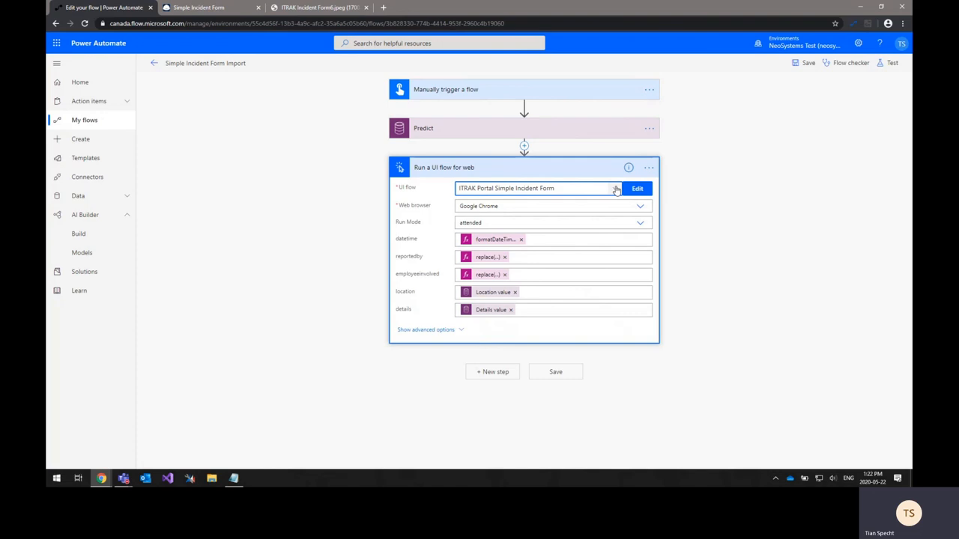
{"action": "mouse_move", "coordinate": [582, 222]}
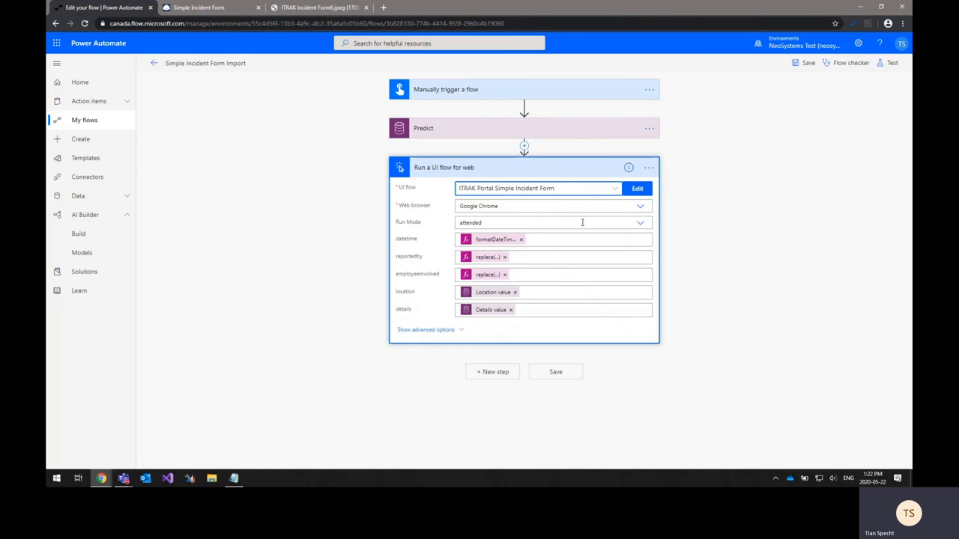
{"action": "mouse_move", "coordinate": [554, 222]}
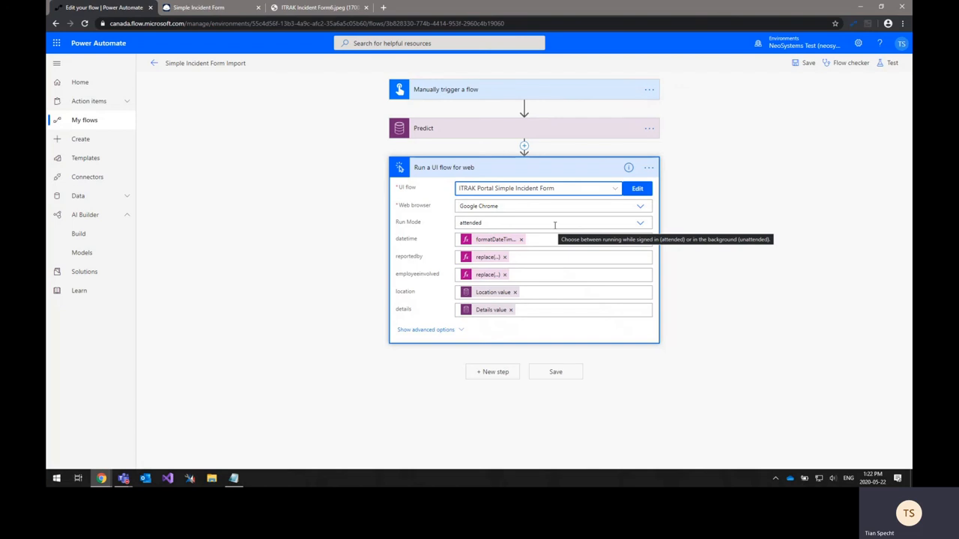
{"action": "mouse_move", "coordinate": [535, 263]}
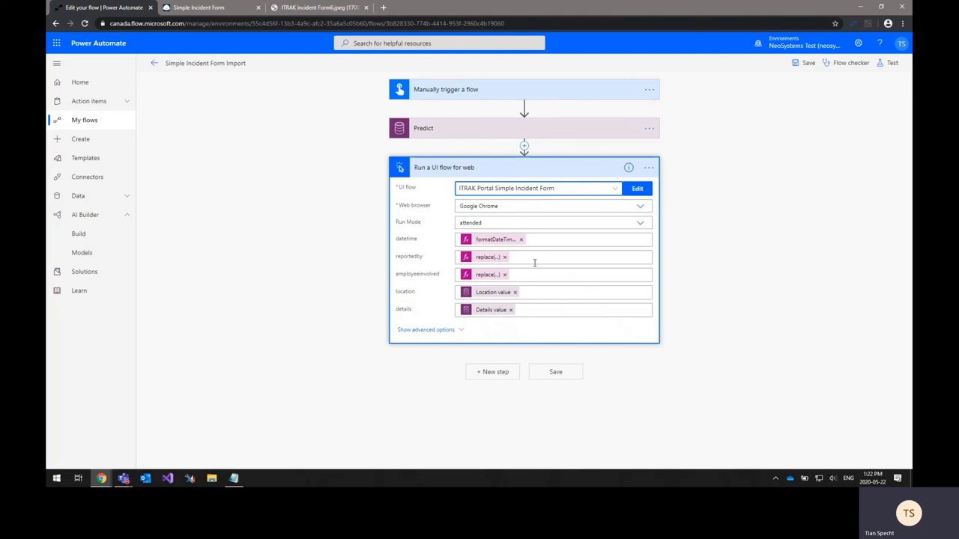
View the reportedby input's replace expression referencing Predict outputs in the Run a UI flow step
{"action": "left_click", "coordinate": [491, 238]}
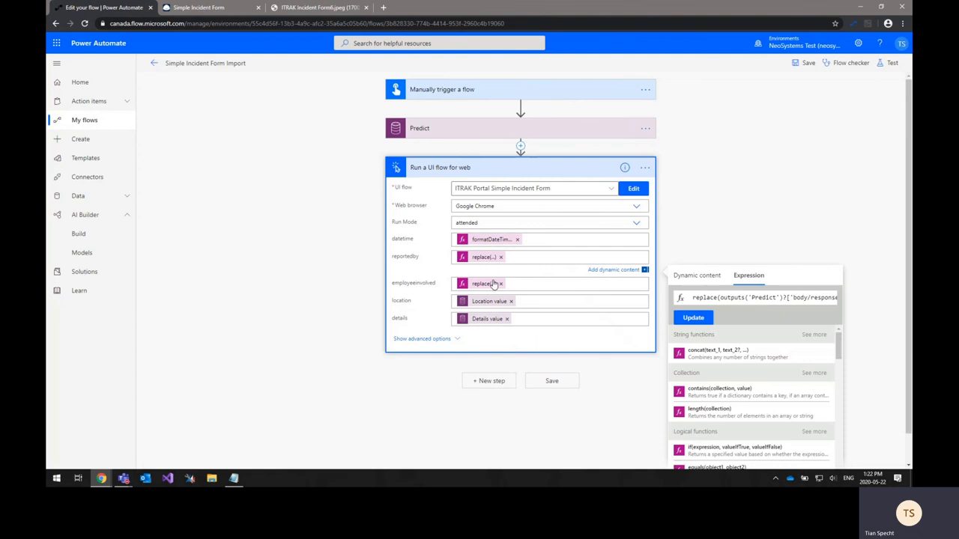
{"action": "mouse_move", "coordinate": [490, 307]}
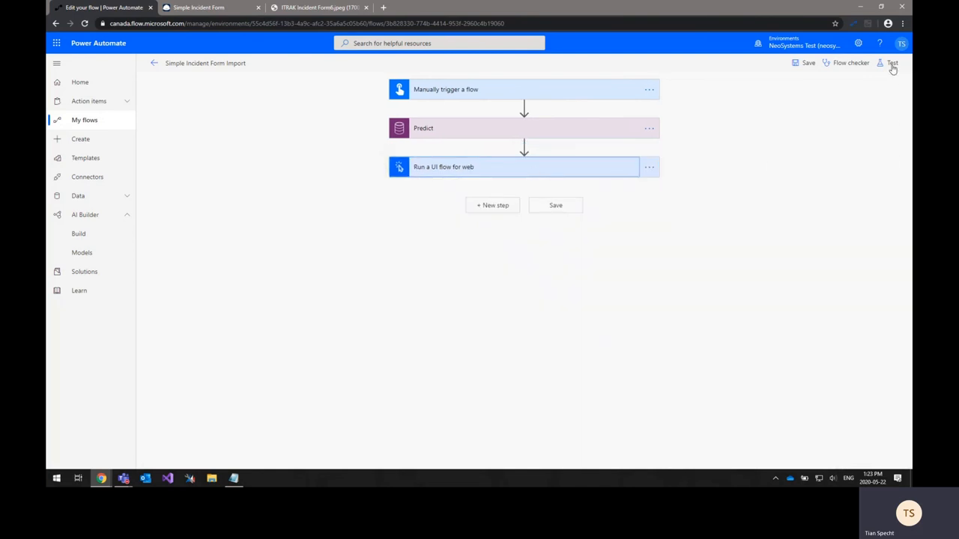
Save and test the flow with a manual trigger, then view the scanned form
{"action": "left_click", "coordinate": [891, 63]}
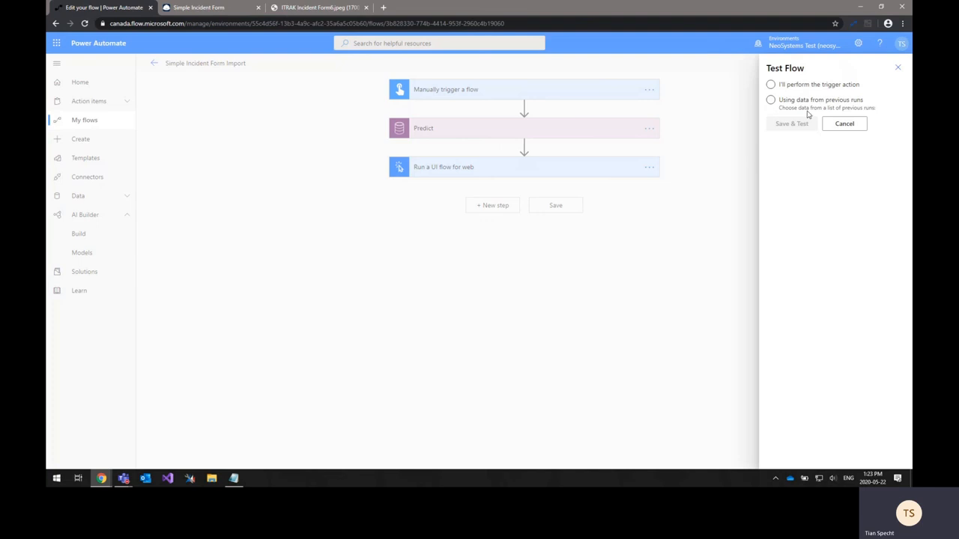
{"action": "left_click", "coordinate": [771, 84]}
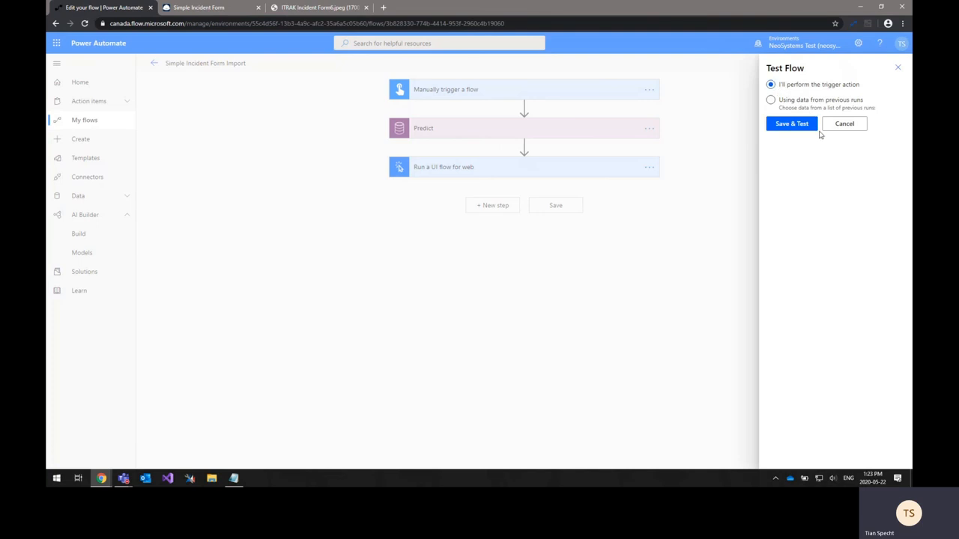
{"action": "mouse_move", "coordinate": [821, 162]}
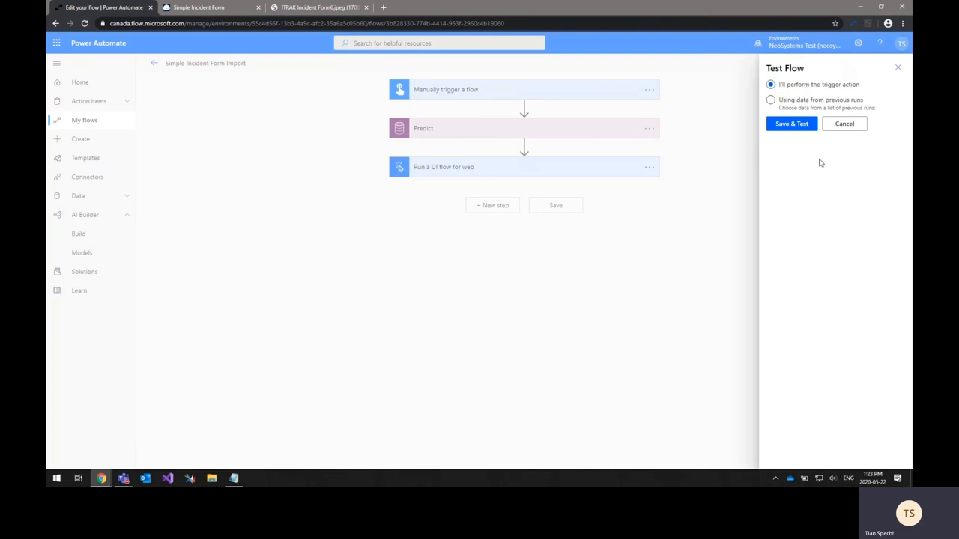
{"action": "left_click", "coordinate": [791, 123]}
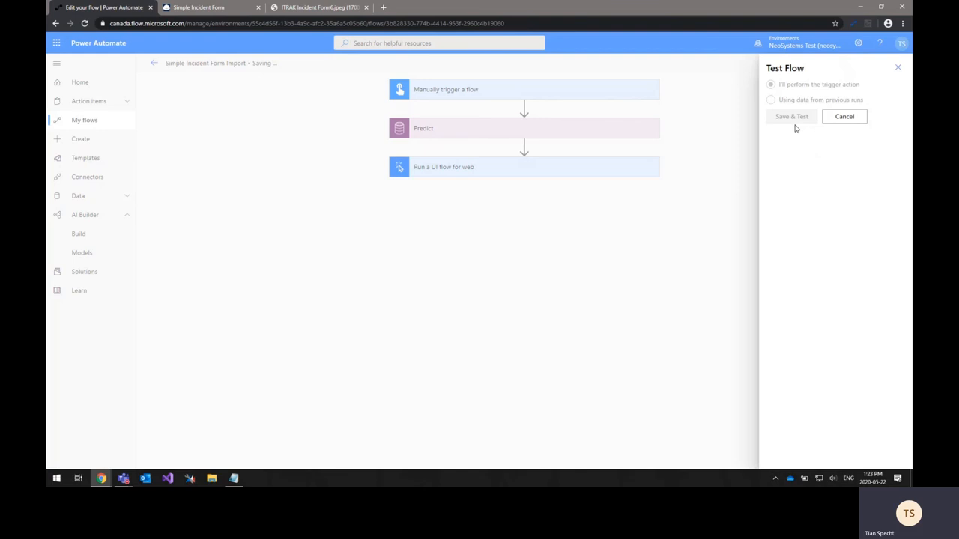
{"action": "mouse_move", "coordinate": [629, 226]}
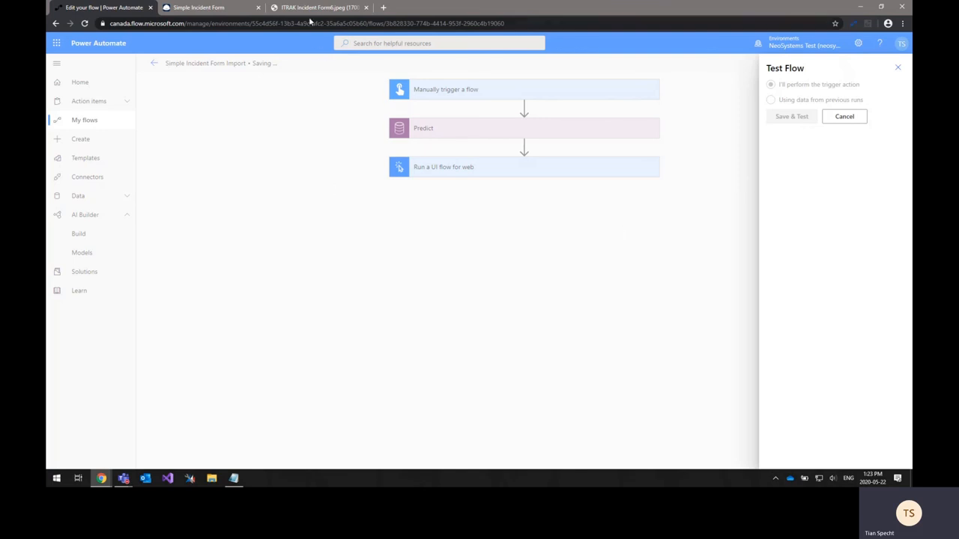
{"action": "left_click", "coordinate": [318, 8]}
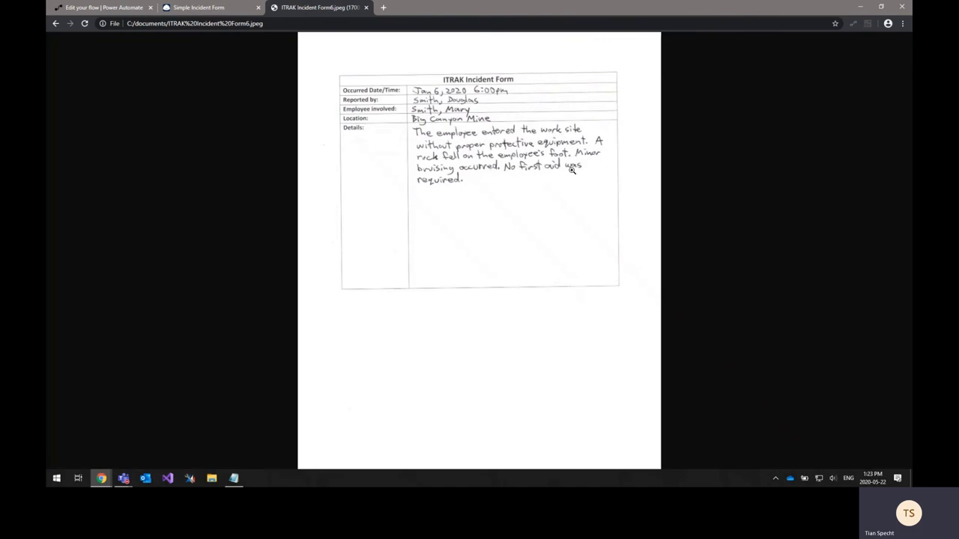
{"action": "mouse_move", "coordinate": [517, 187]}
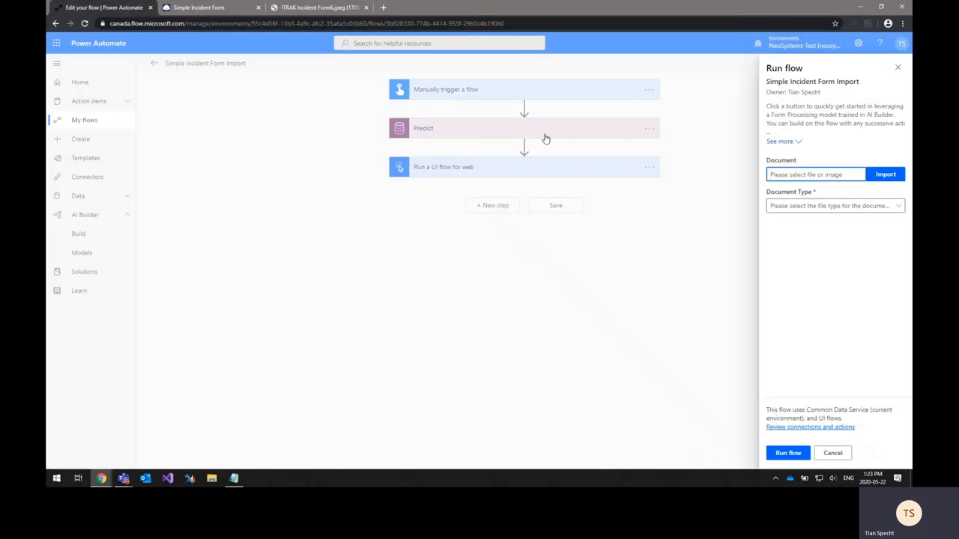
Run the flow with ITRAK Incident Form6.jpeg as an image/jpeg document
{"action": "left_click", "coordinate": [815, 174]}
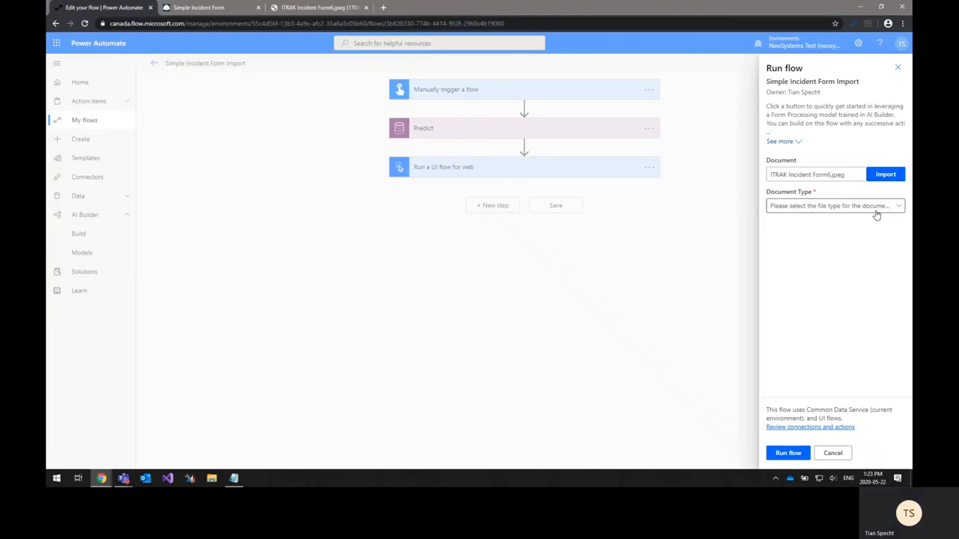
{"action": "left_click", "coordinate": [834, 206]}
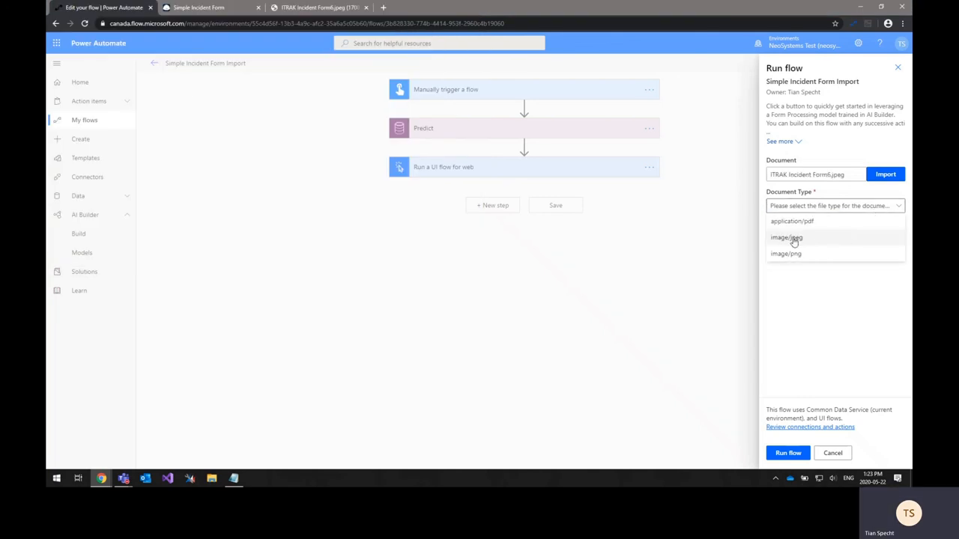
{"action": "left_click", "coordinate": [787, 238]}
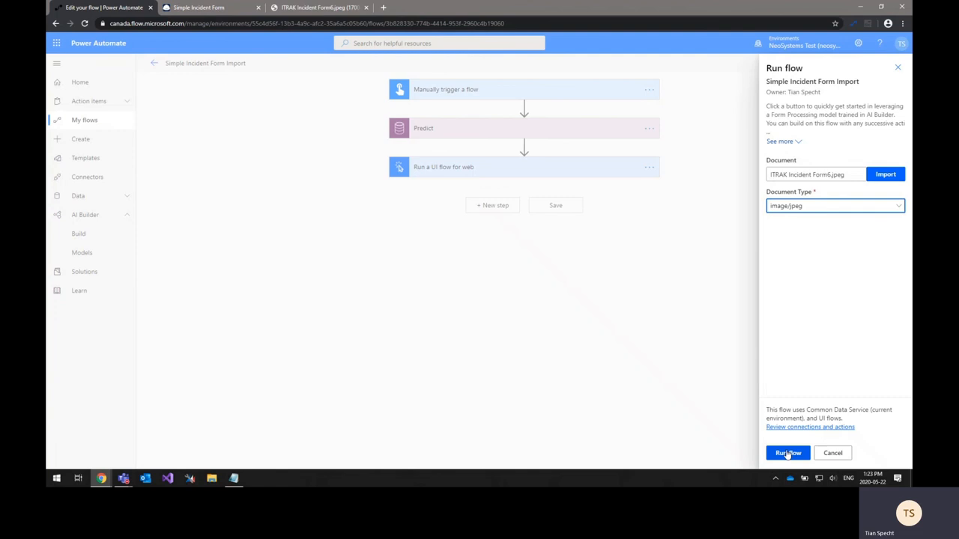
{"action": "left_click", "coordinate": [787, 453]}
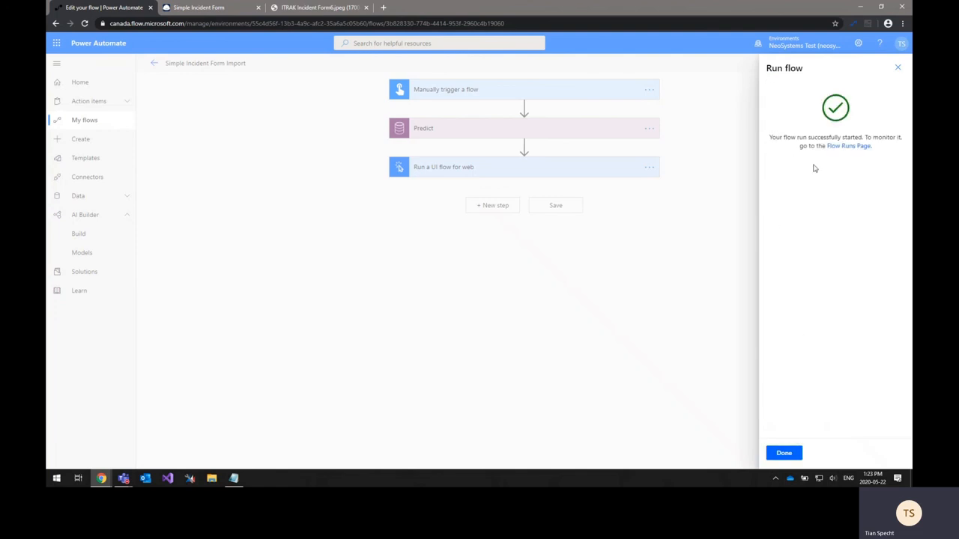
{"action": "left_click", "coordinate": [848, 146]}
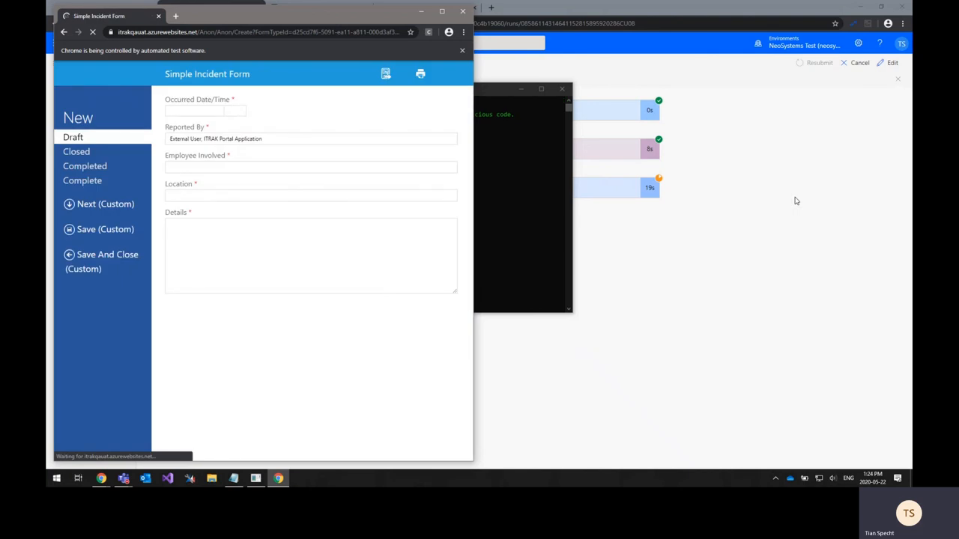
Fill Reported By with 'Smith, Mary' and set the incident location in Select Location
{"action": "left_click", "coordinate": [202, 111]}
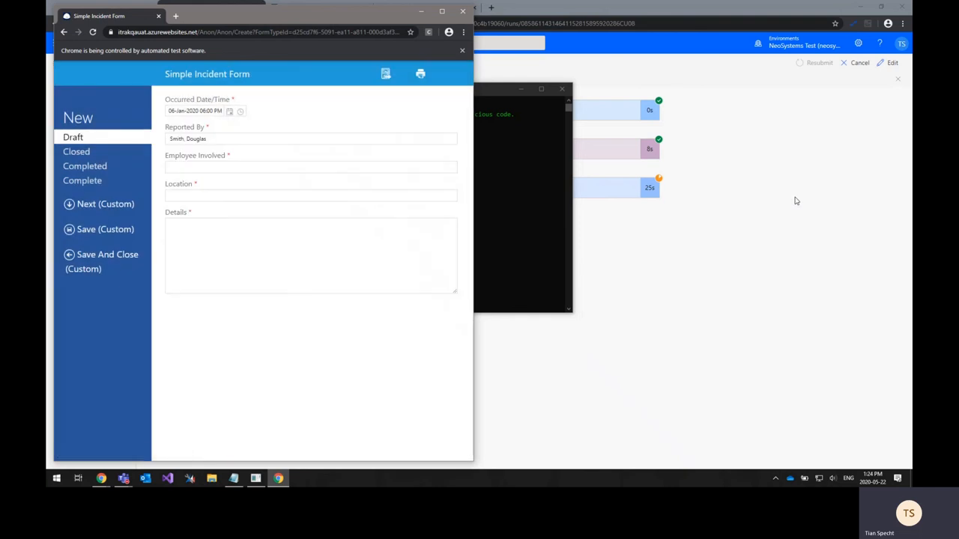
{"action": "type", "text": "Smith, Mary"}
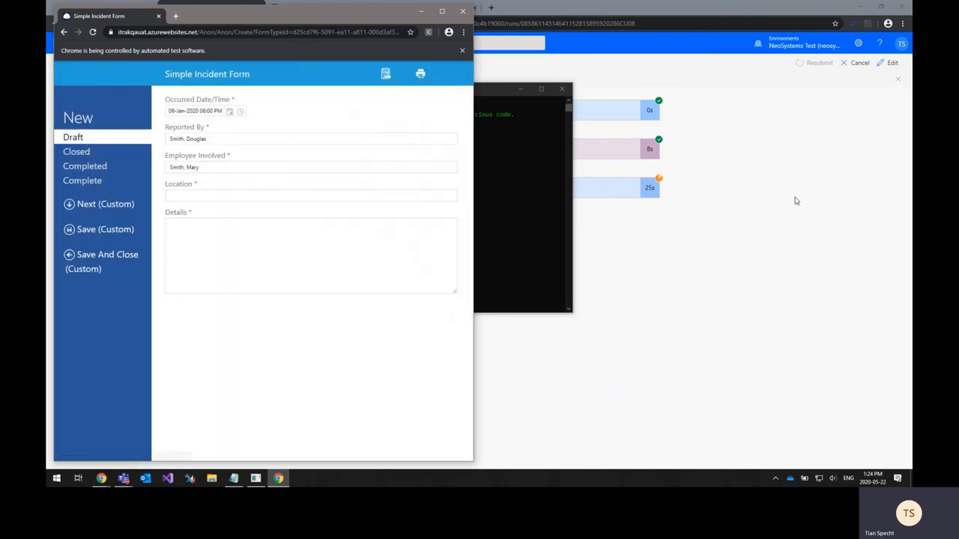
{"action": "left_click", "coordinate": [311, 196]}
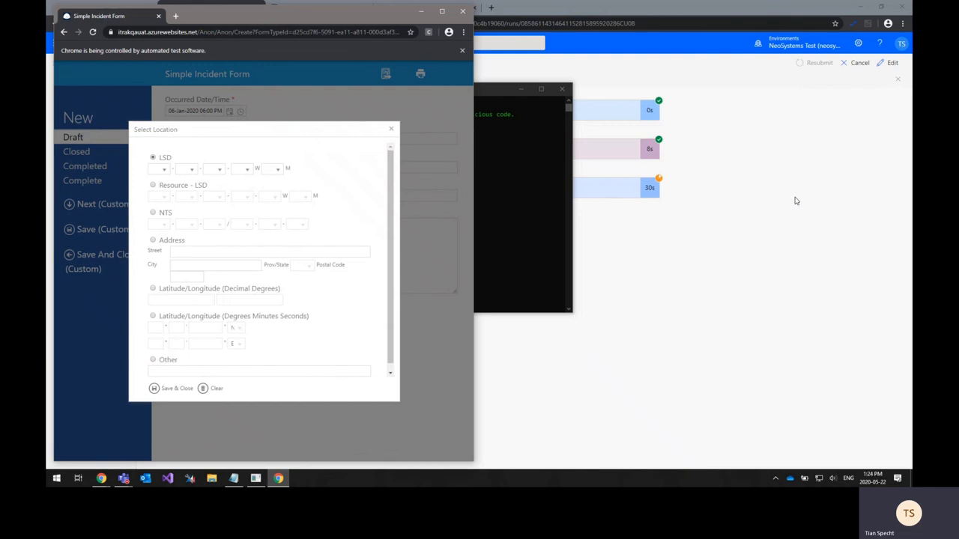
{"action": "left_click", "coordinate": [153, 360]}
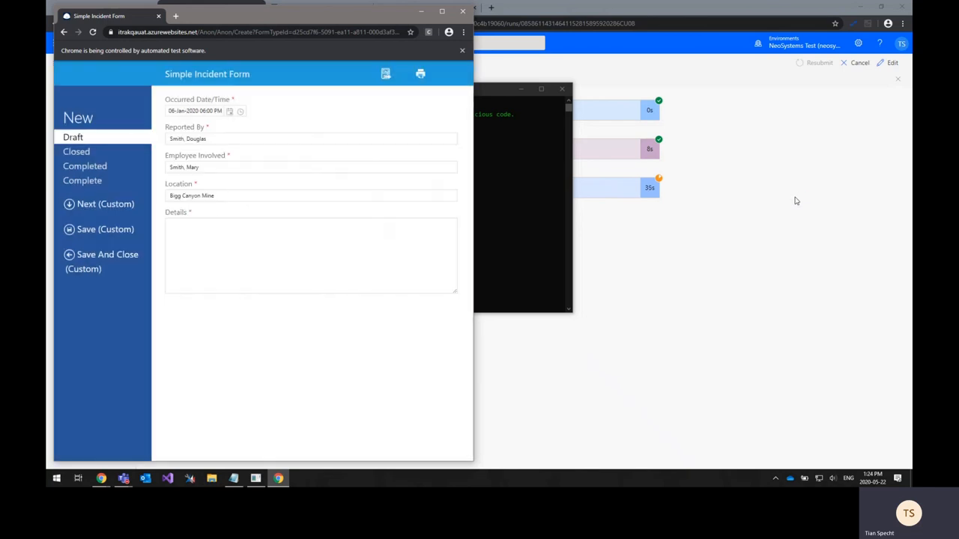
{"action": "left_click", "coordinate": [310, 255]}
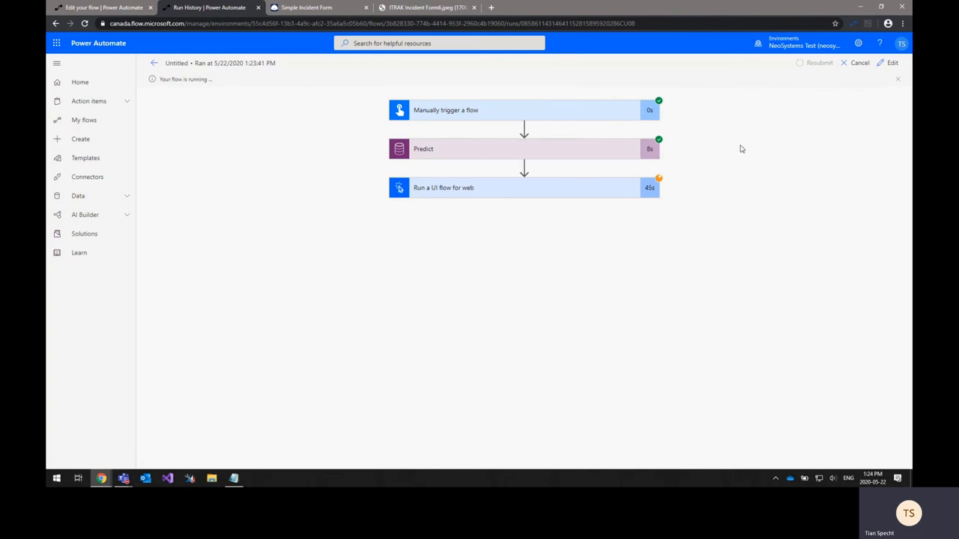
Inspect the Predict step's extracted values and the UI flow's inputs and outputs
{"action": "left_click", "coordinate": [521, 110]}
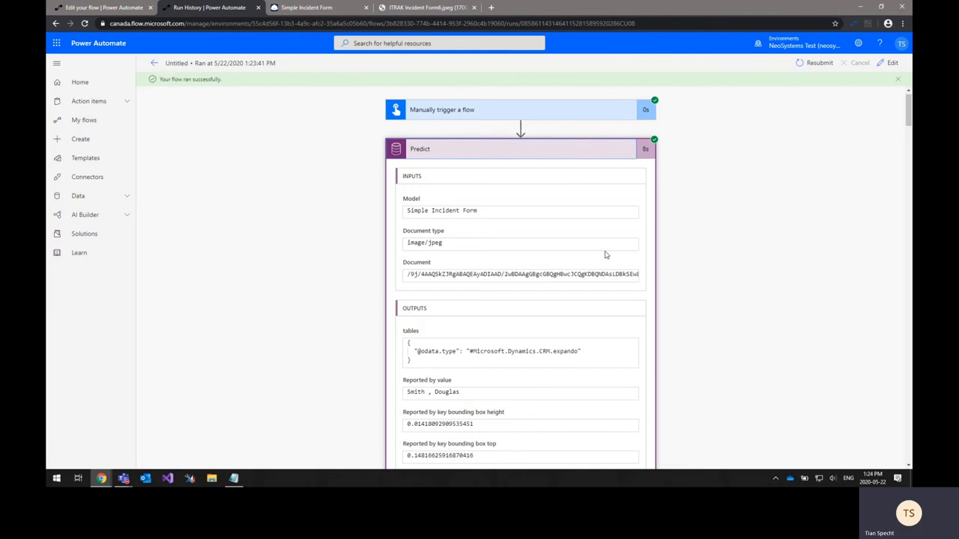
{"action": "scroll", "scroll_direction": "down", "scroll_amount": 3}
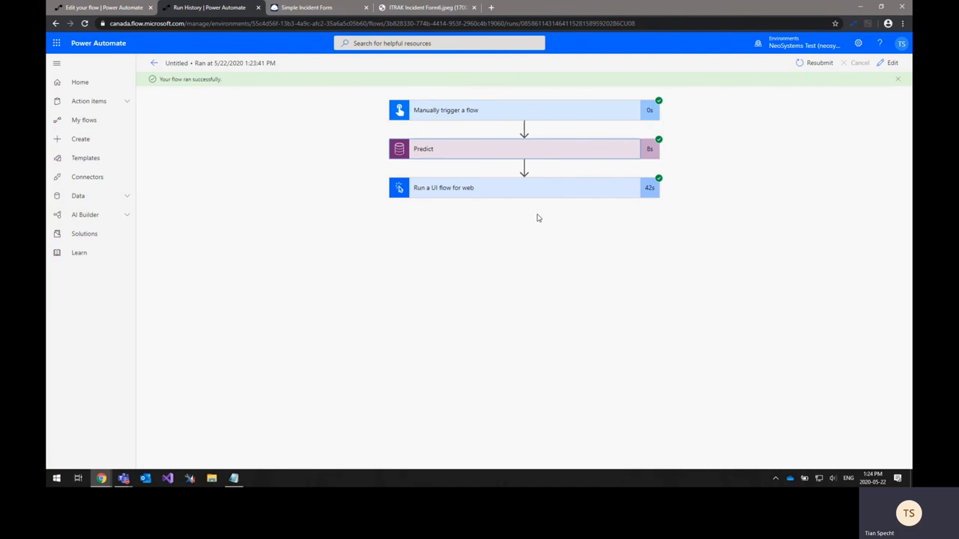
{"action": "left_click", "coordinate": [442, 187]}
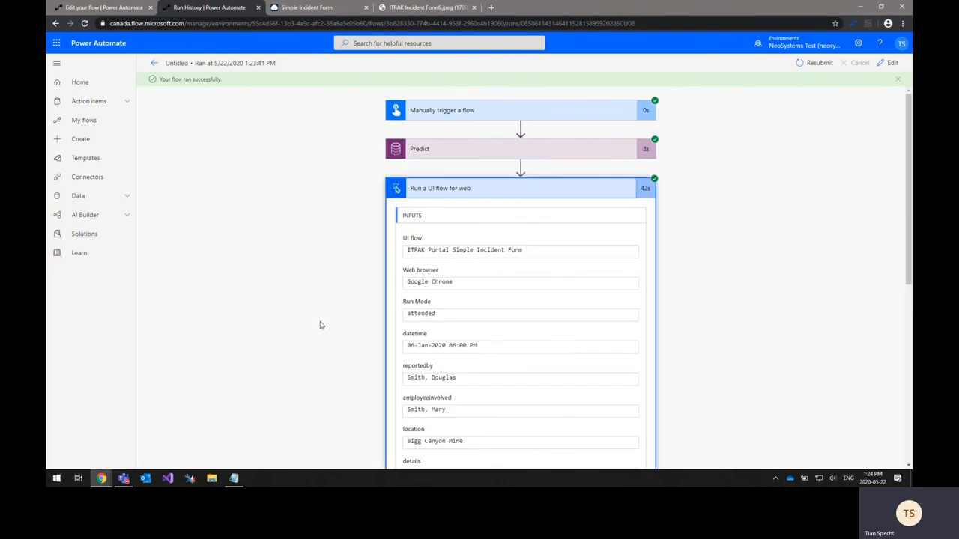
{"action": "scroll", "scroll_direction": "down", "scroll_amount": 3}
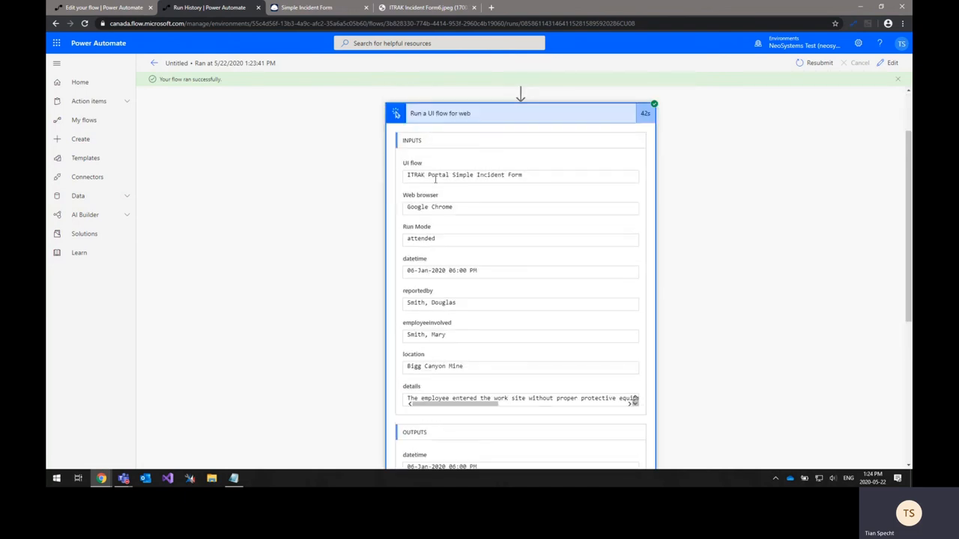
{"action": "mouse_move", "coordinate": [343, 345]}
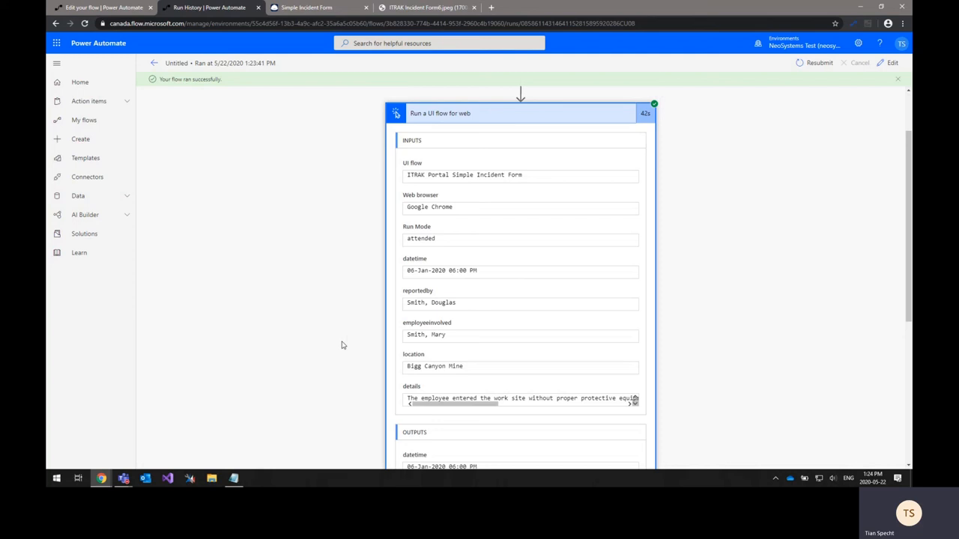
{"action": "scroll", "scroll_direction": "down", "scroll_amount": 3}
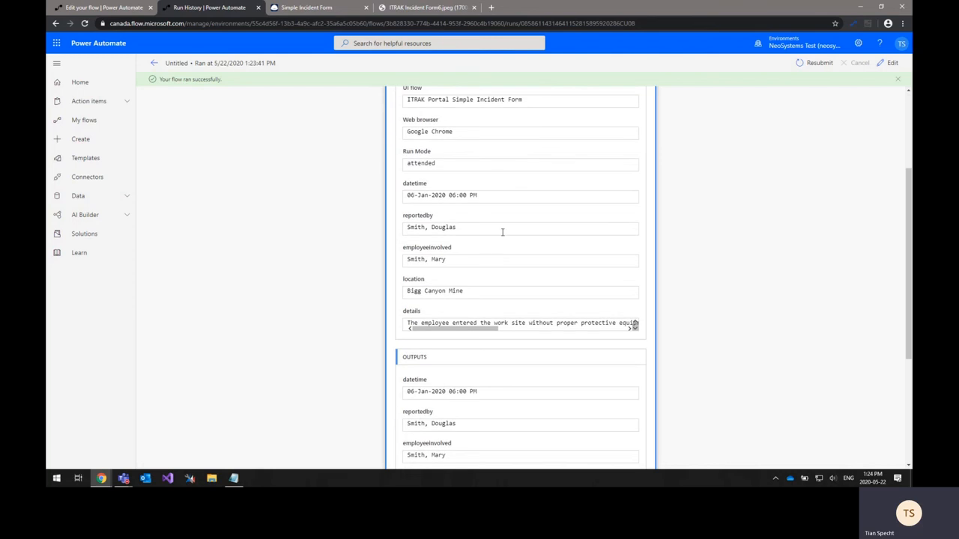
{"action": "mouse_move", "coordinate": [496, 287]}
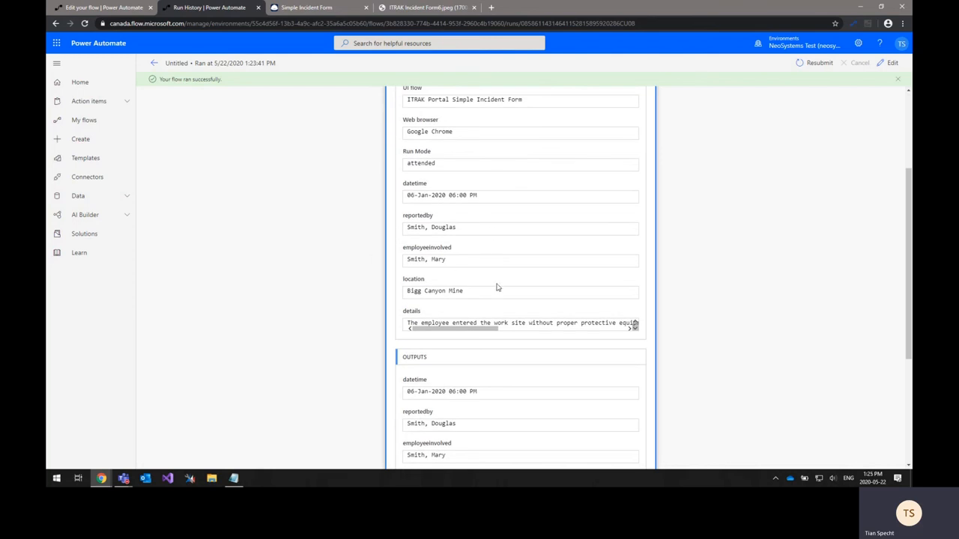
{"action": "scroll", "scroll_direction": "down", "scroll_amount": 3}
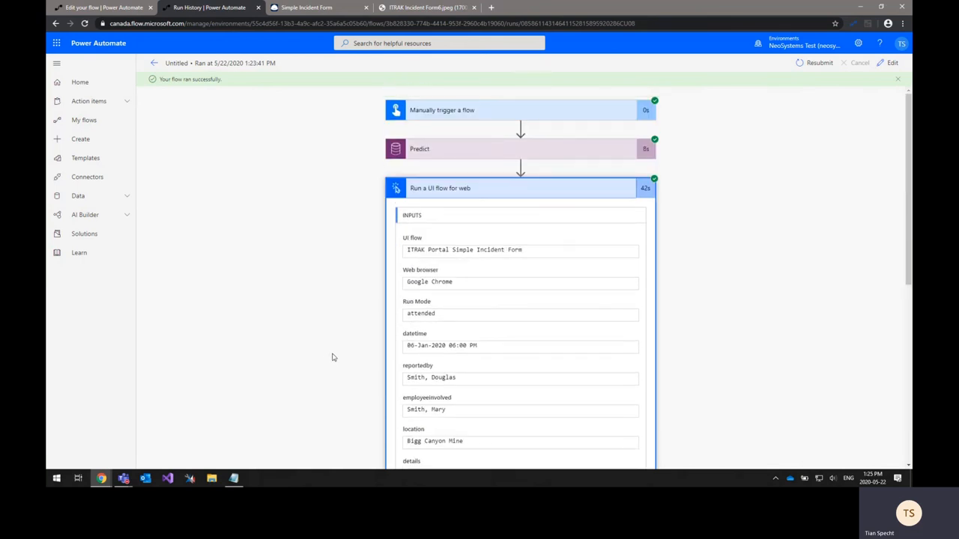
{"action": "left_click", "coordinate": [443, 188]}
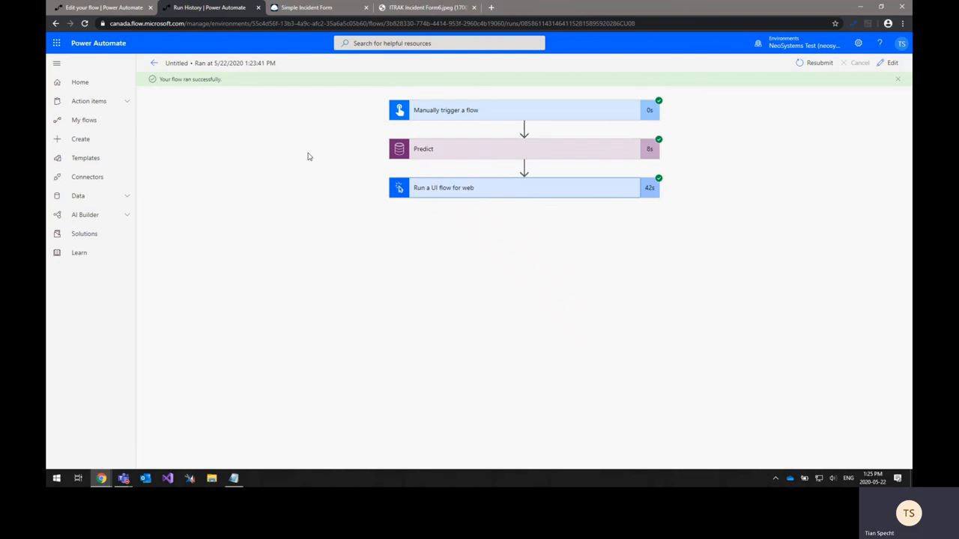
{"action": "mouse_move", "coordinate": [315, 146]}
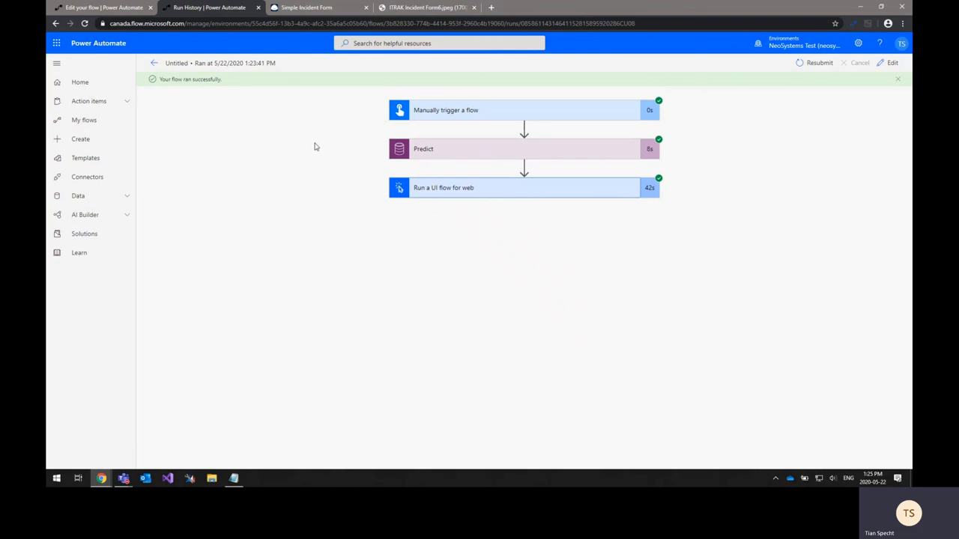